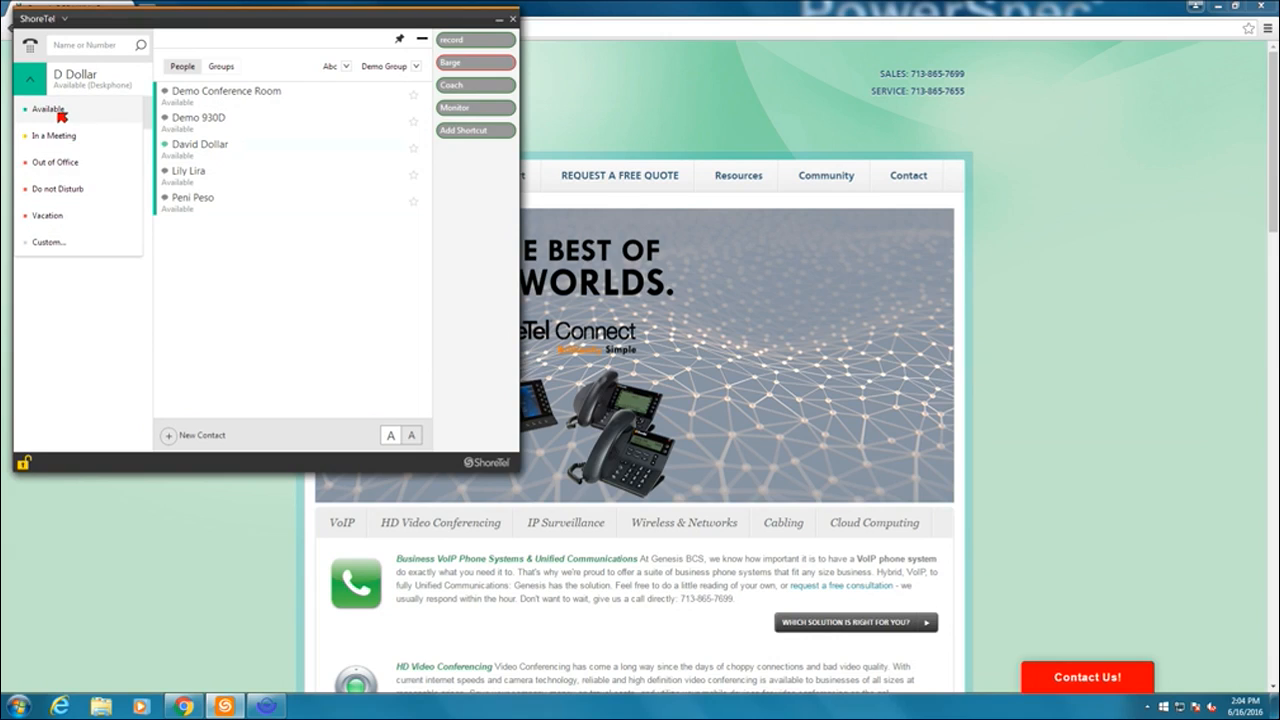
# Close the status list leaving status Available, and open the settings window's Account page
pyautogui.click(28, 78)
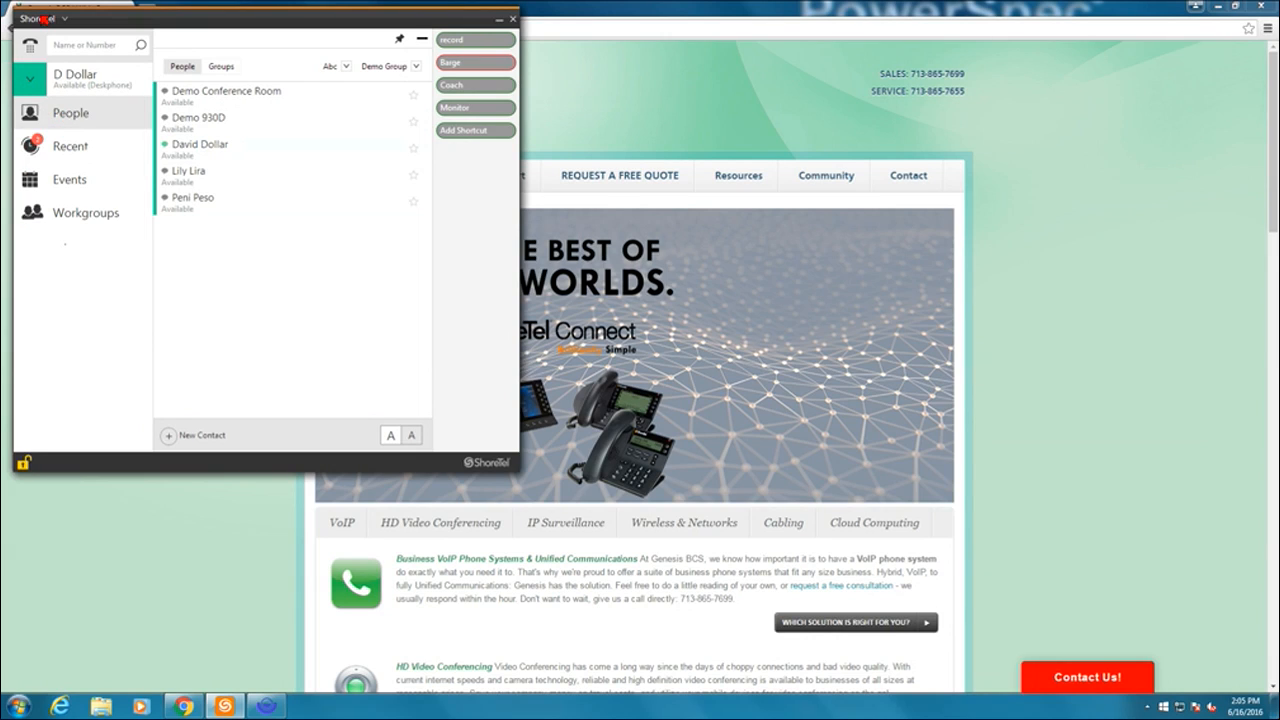
pyautogui.click(40, 18)
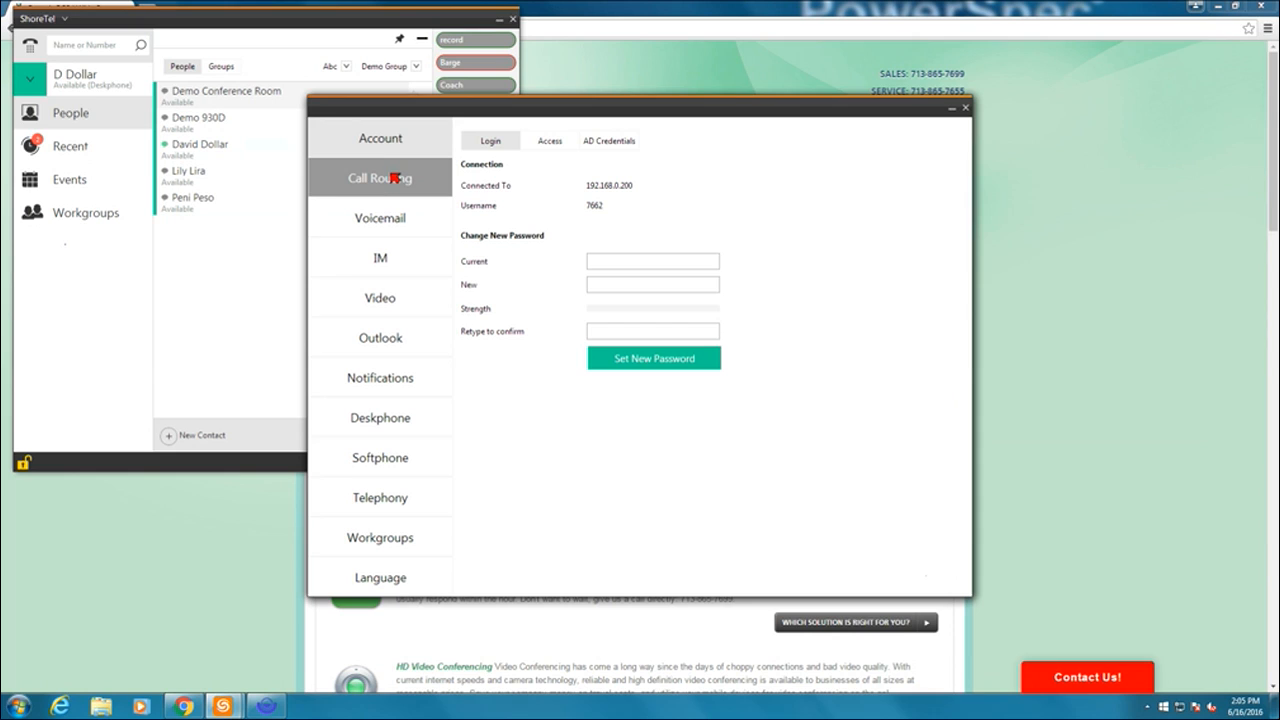
# Show the Call Routing rules for the In A Meeting status instead of Available
pyautogui.click(380, 177)
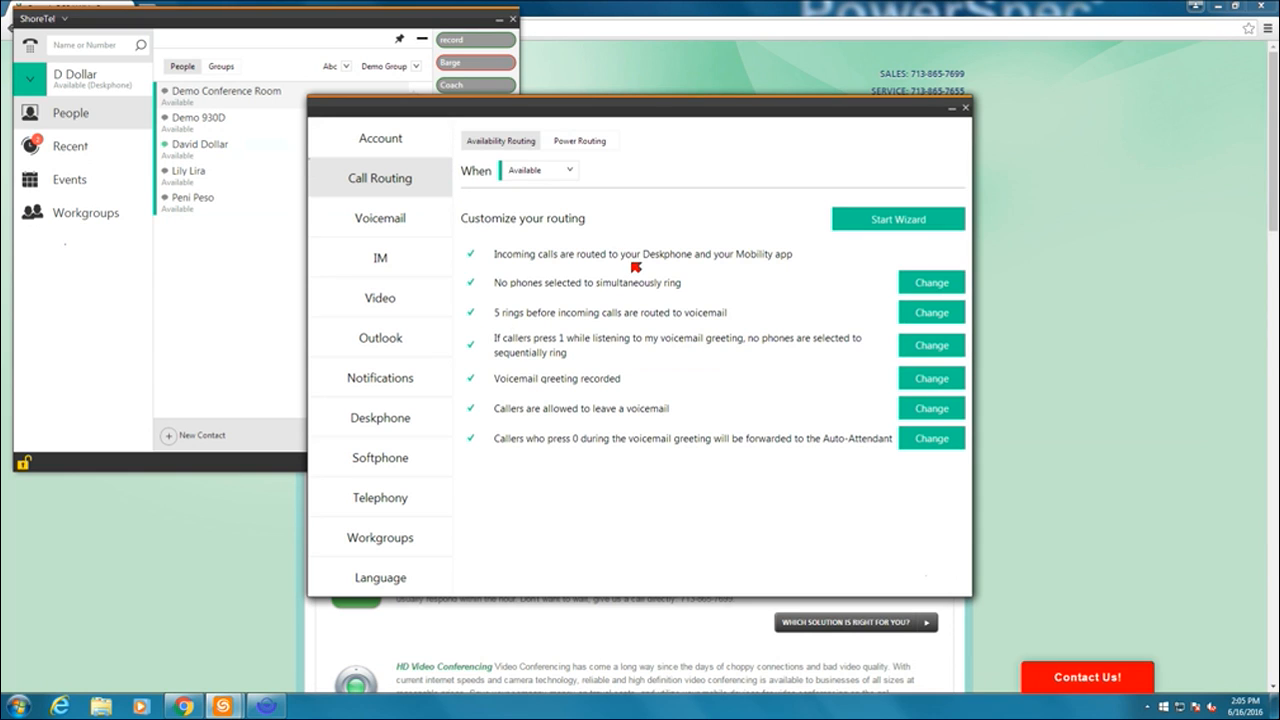
pyautogui.moveTo(592, 452)
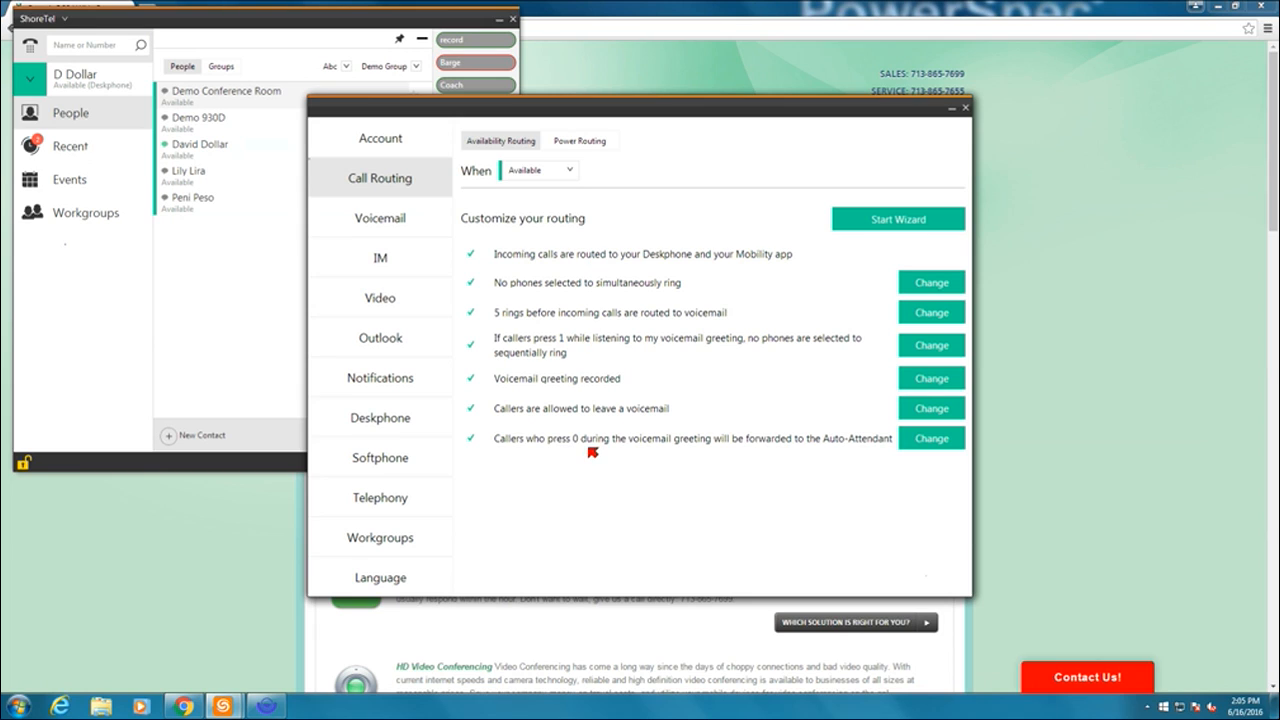
pyautogui.moveTo(472, 233)
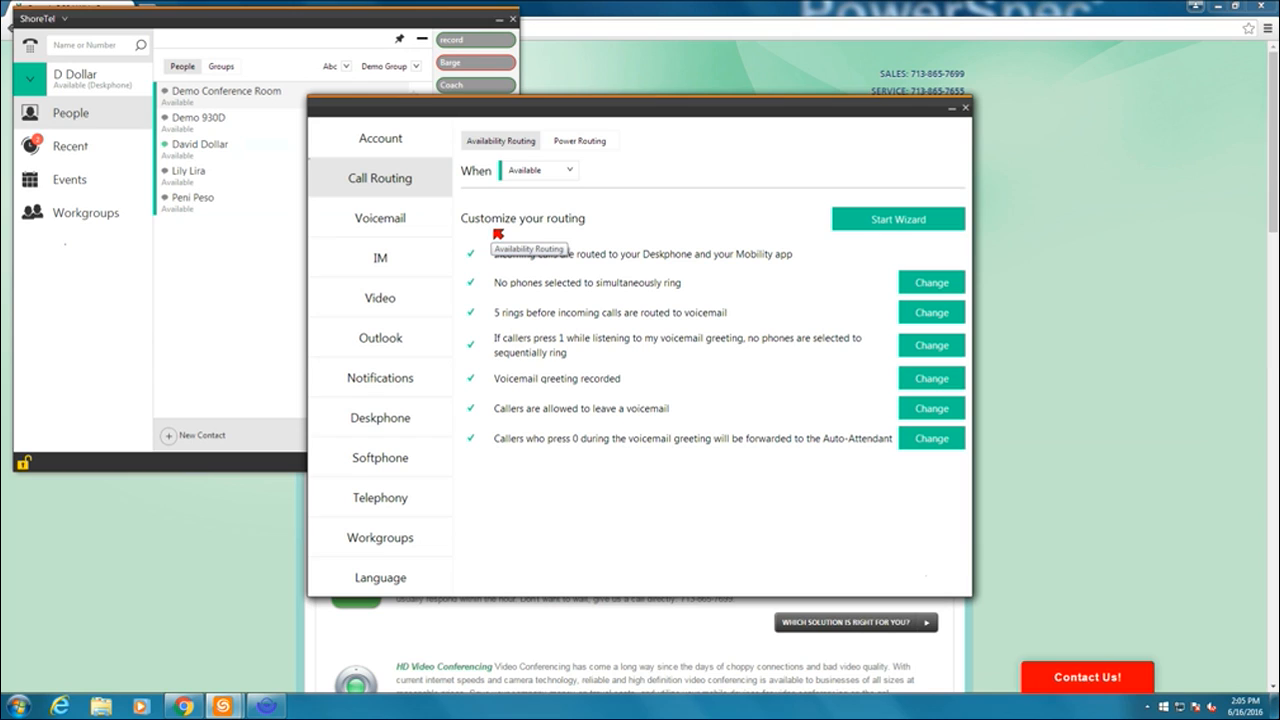
pyautogui.moveTo(510, 220)
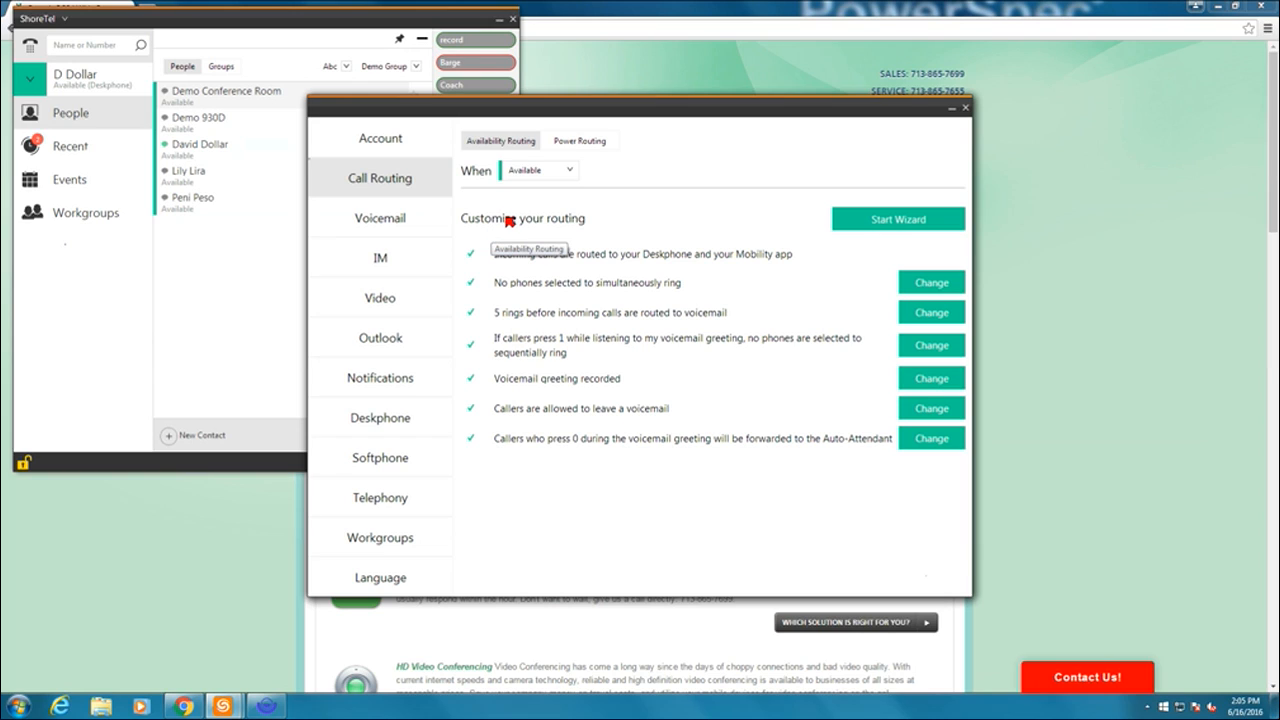
pyautogui.moveTo(667, 192)
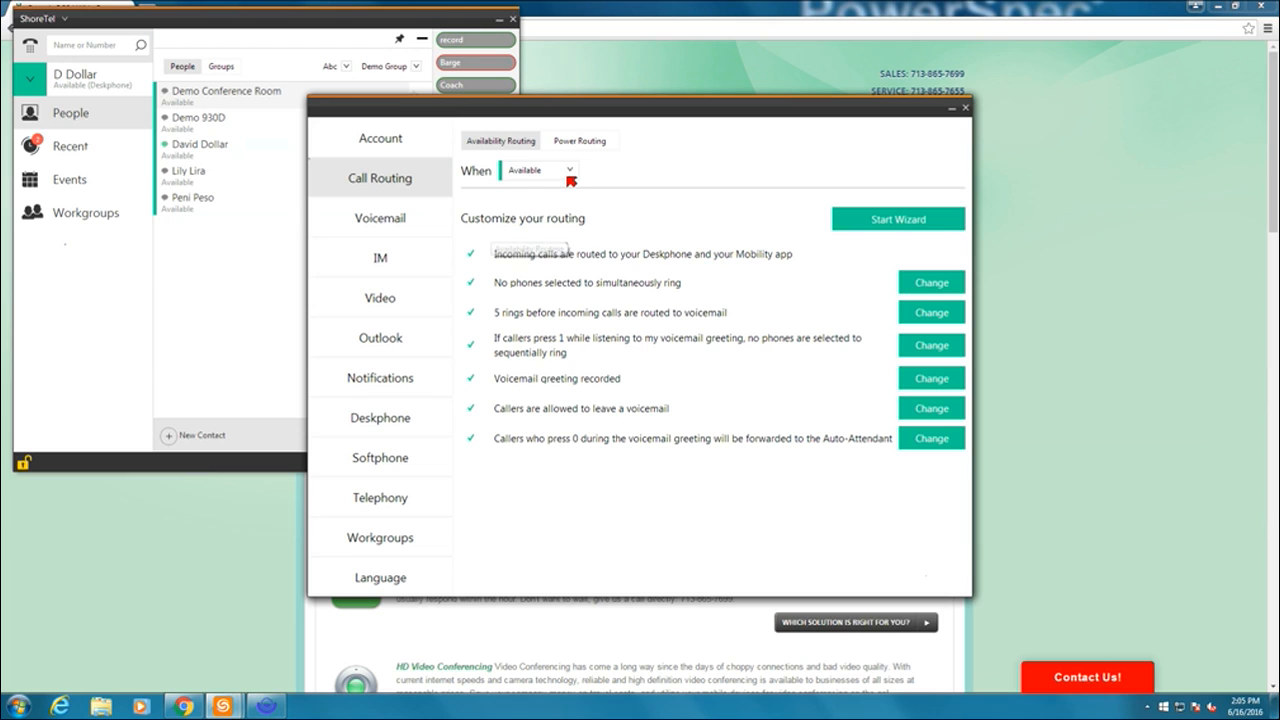
pyautogui.click(563, 169)
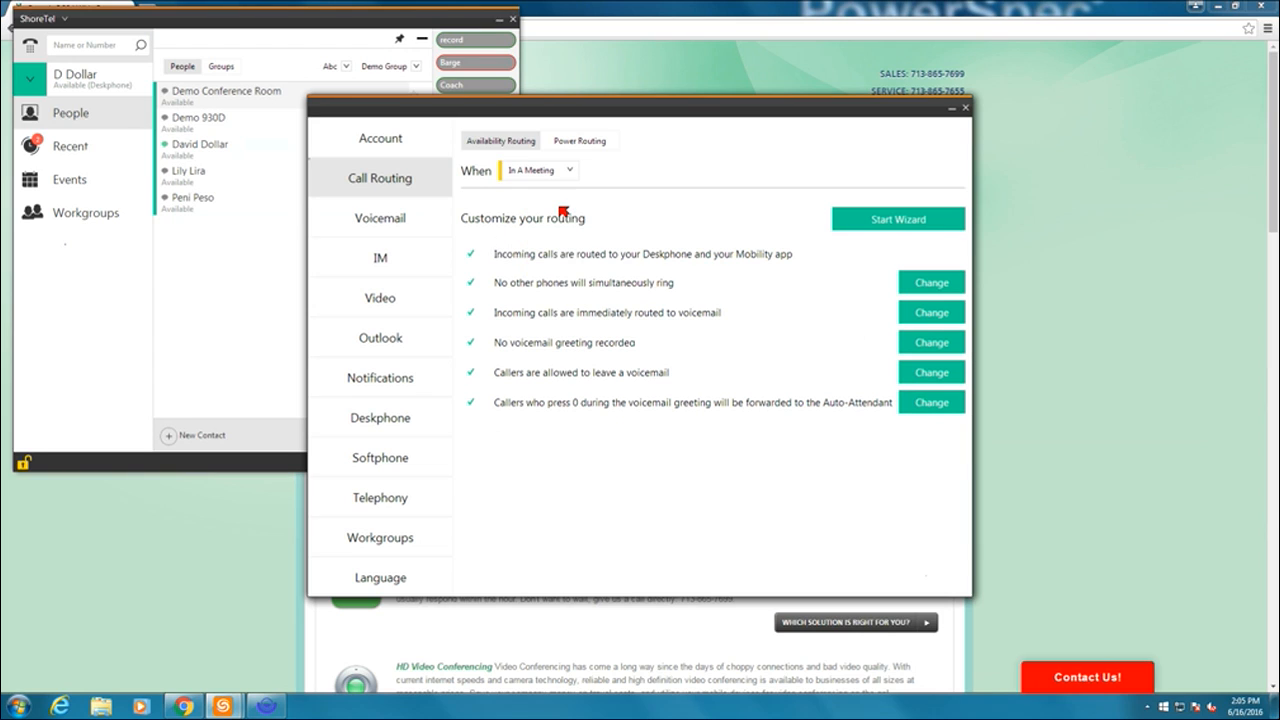
pyautogui.moveTo(592, 170)
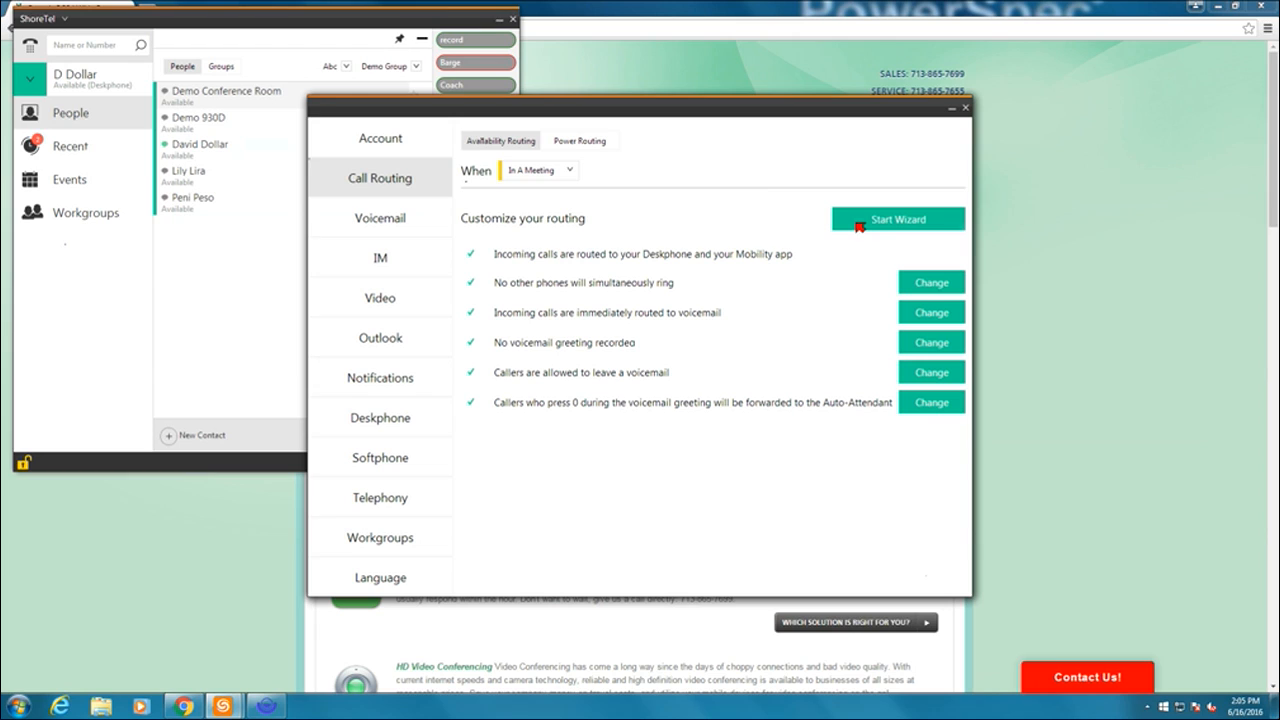
# Start the routing wizard ringing only my extension, with simultaneous Desk Phone ringing turned off
pyautogui.click(898, 219)
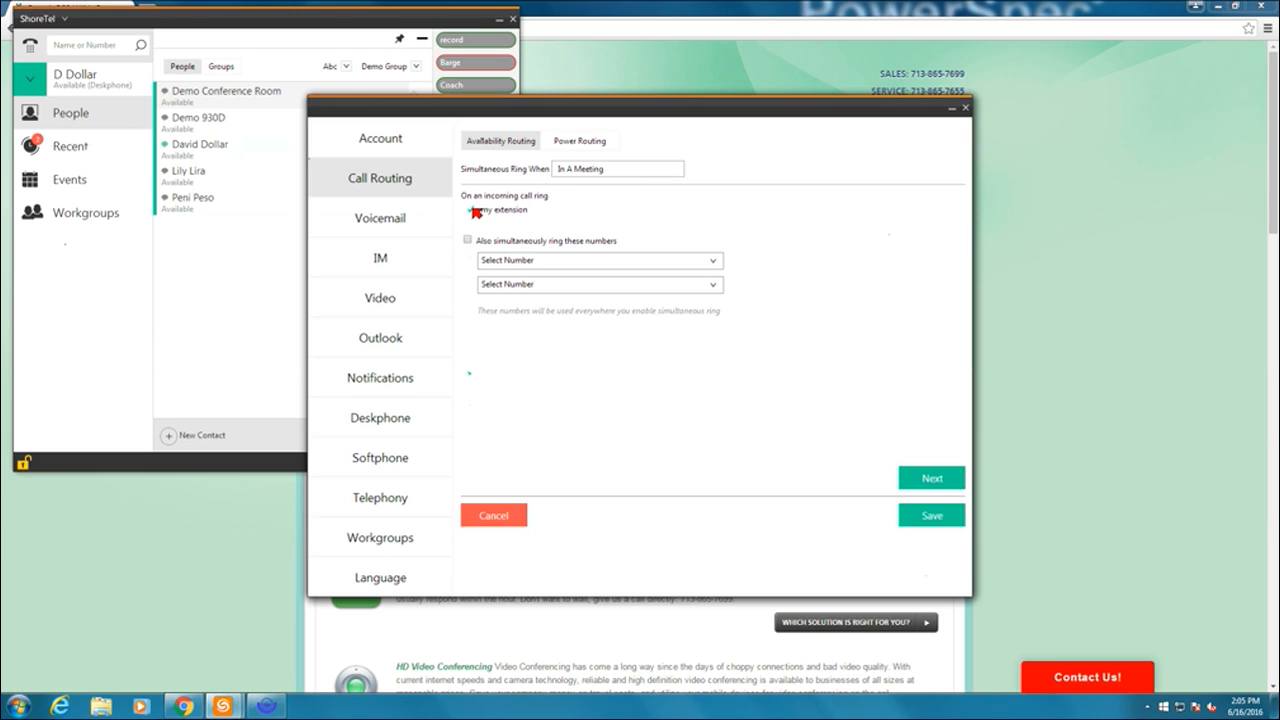
pyautogui.click(474, 209)
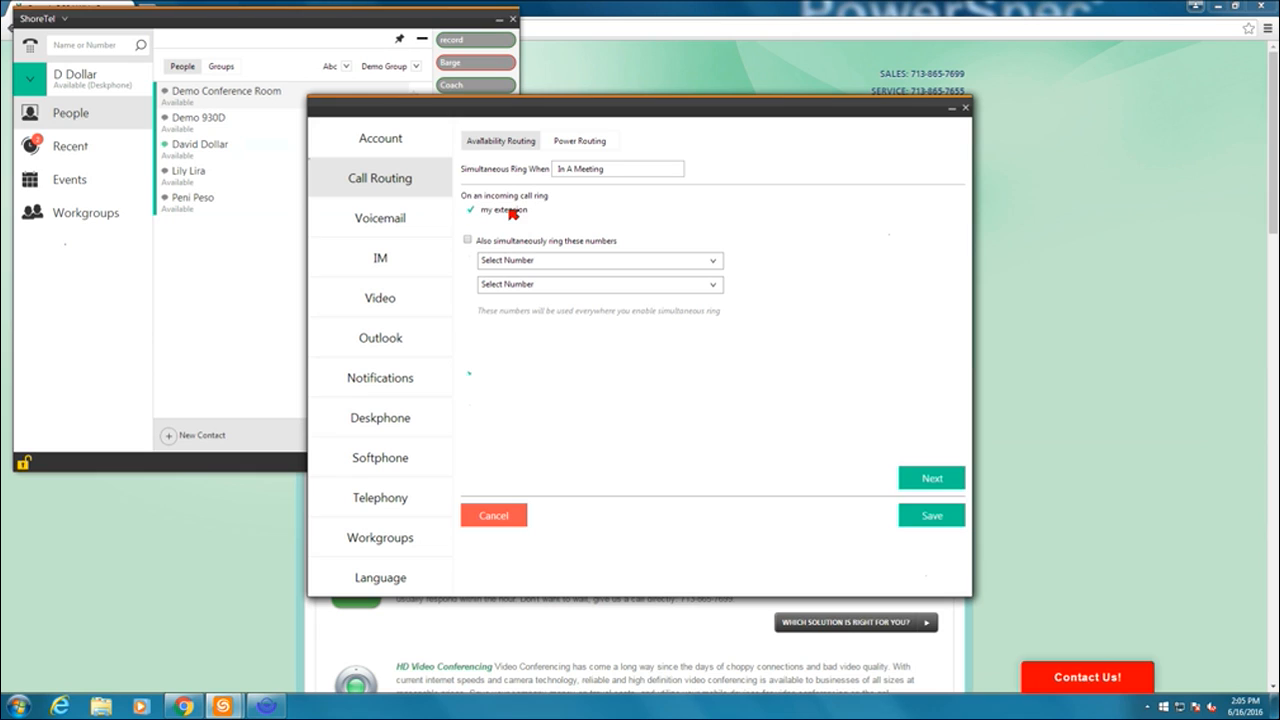
pyautogui.moveTo(528, 196)
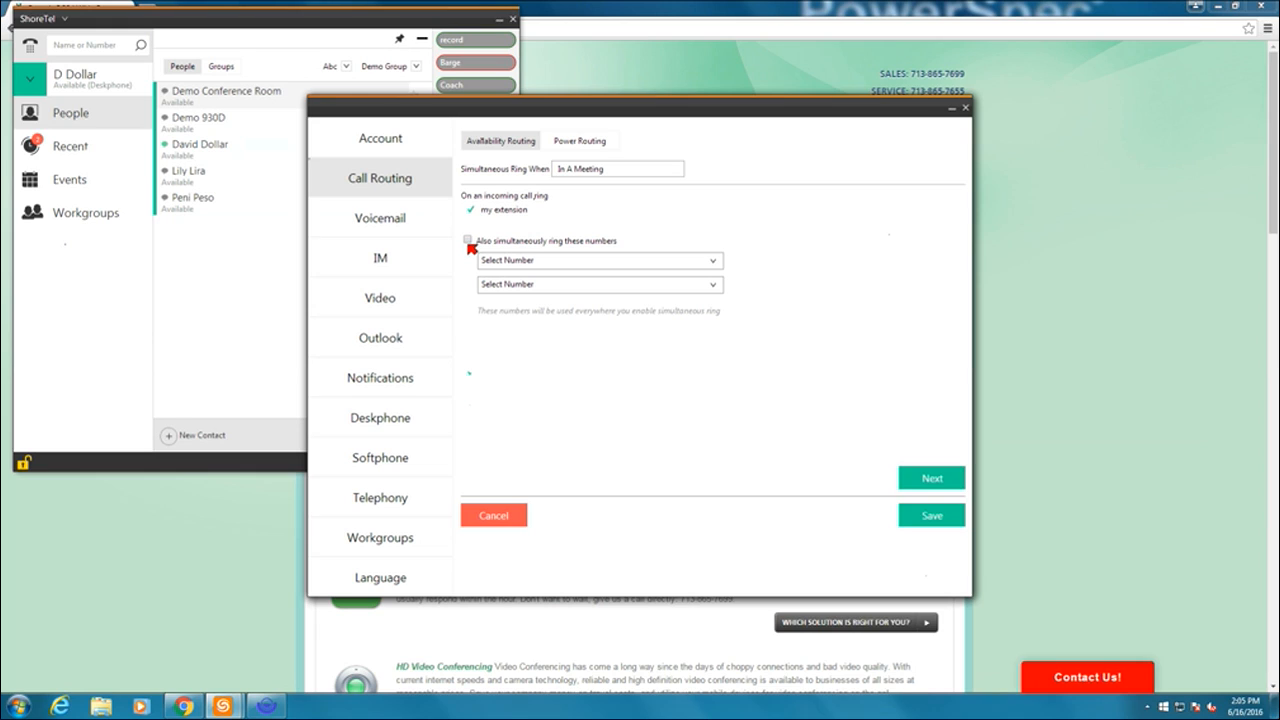
pyautogui.moveTo(474, 256)
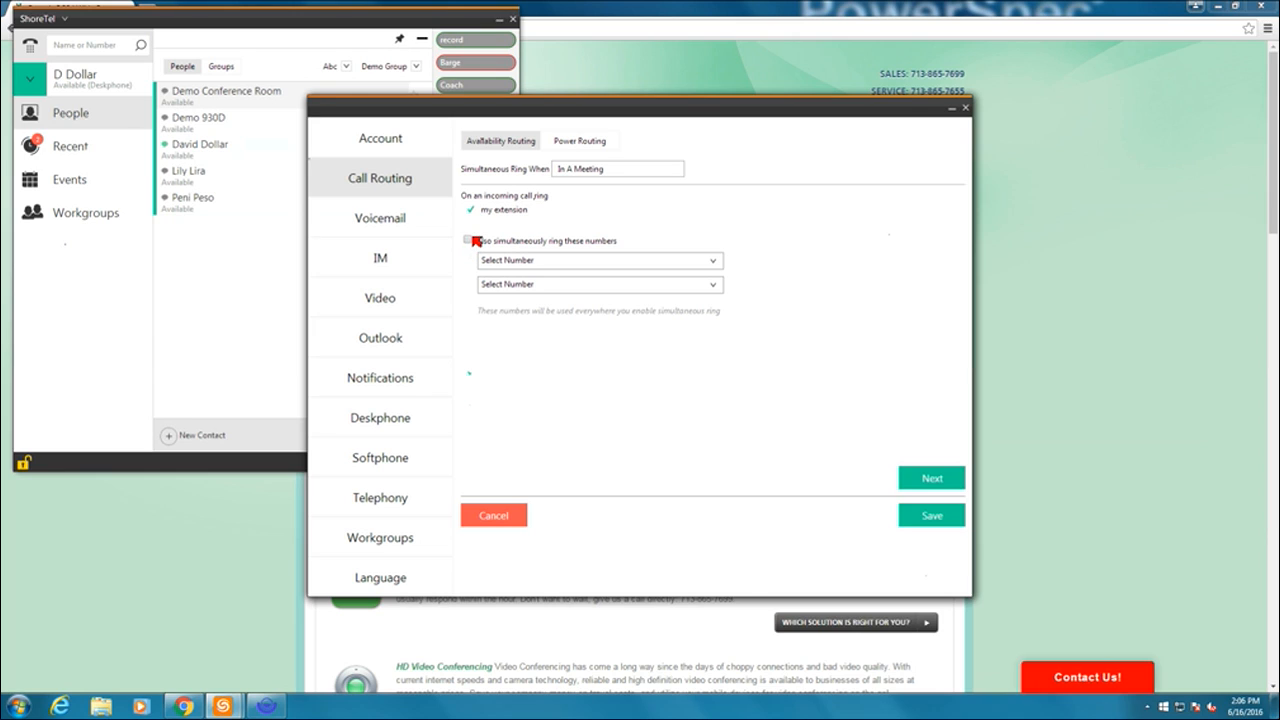
pyautogui.click(469, 240)
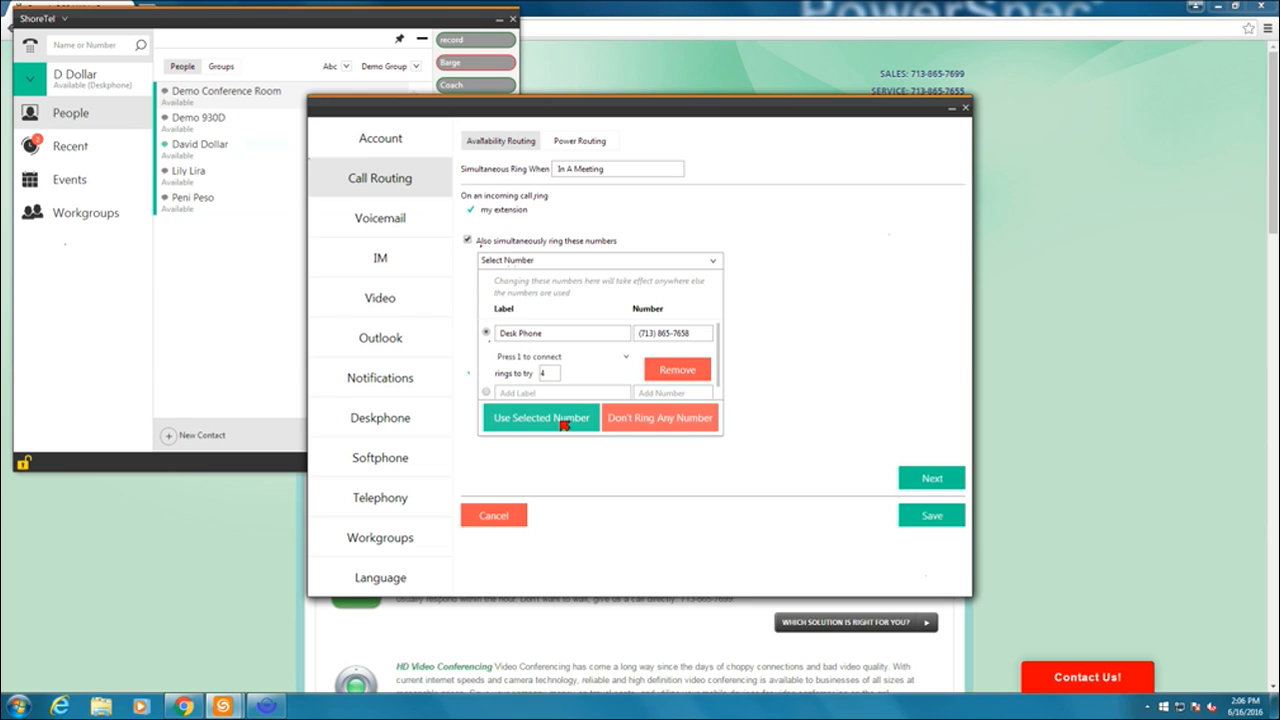
pyautogui.click(540, 417)
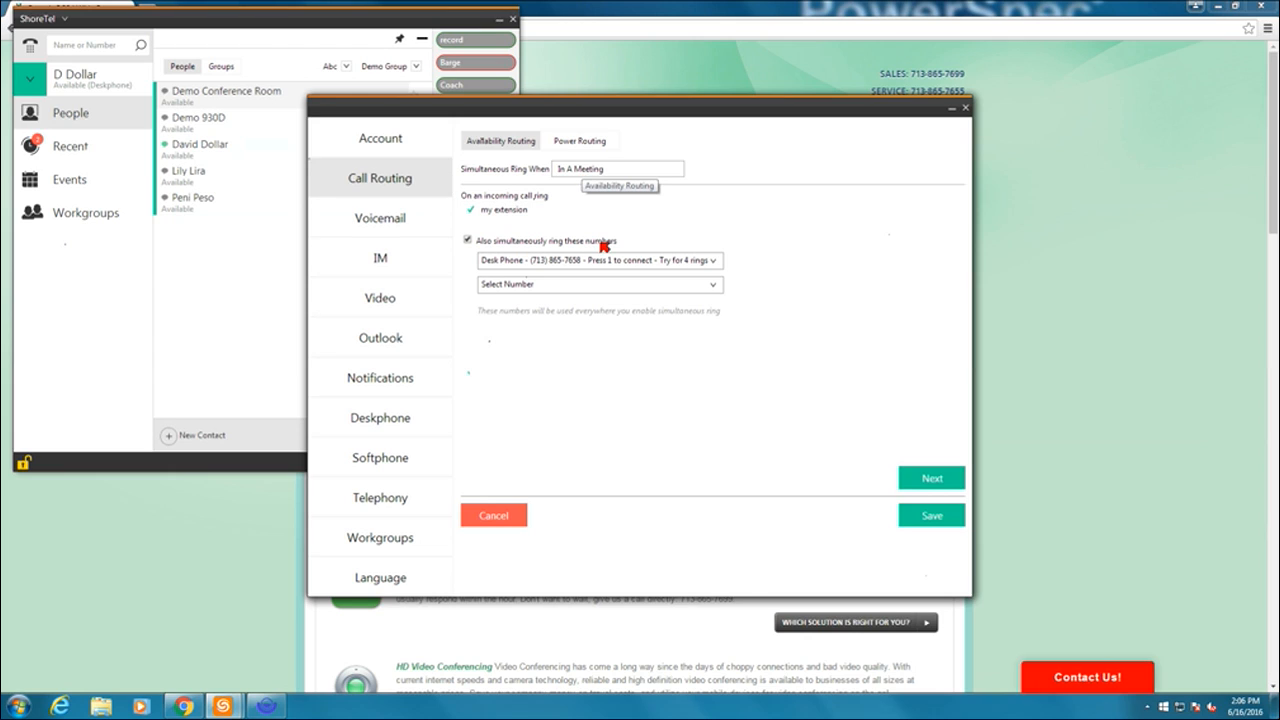
pyautogui.moveTo(570, 264)
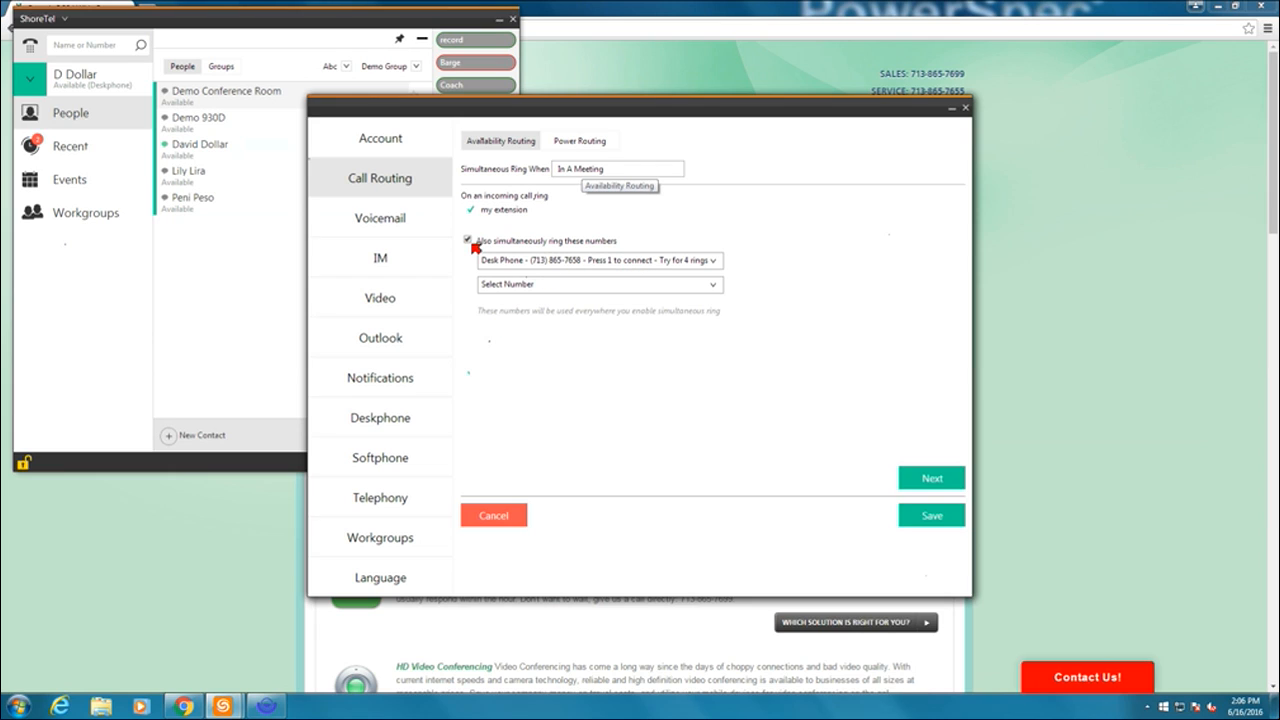
pyautogui.click(467, 240)
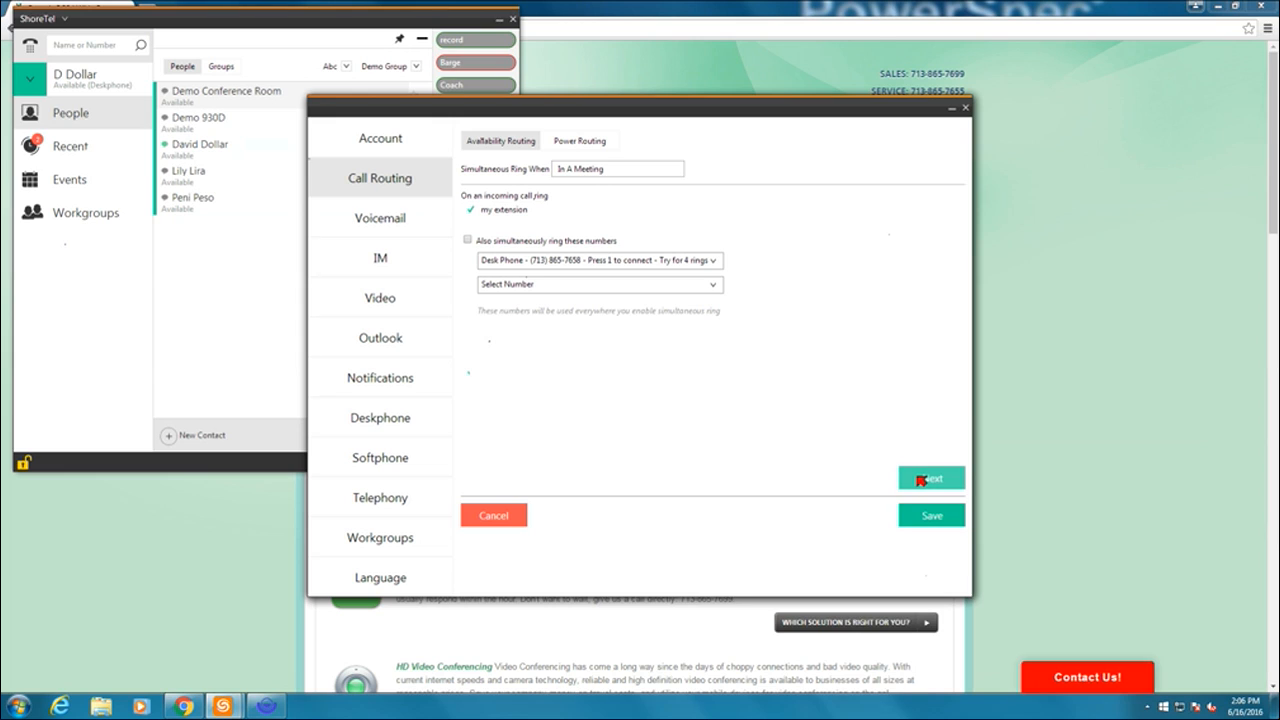
# Always forward In A Meeting calls to Demo Conference Room (7665)
pyautogui.click(930, 477)
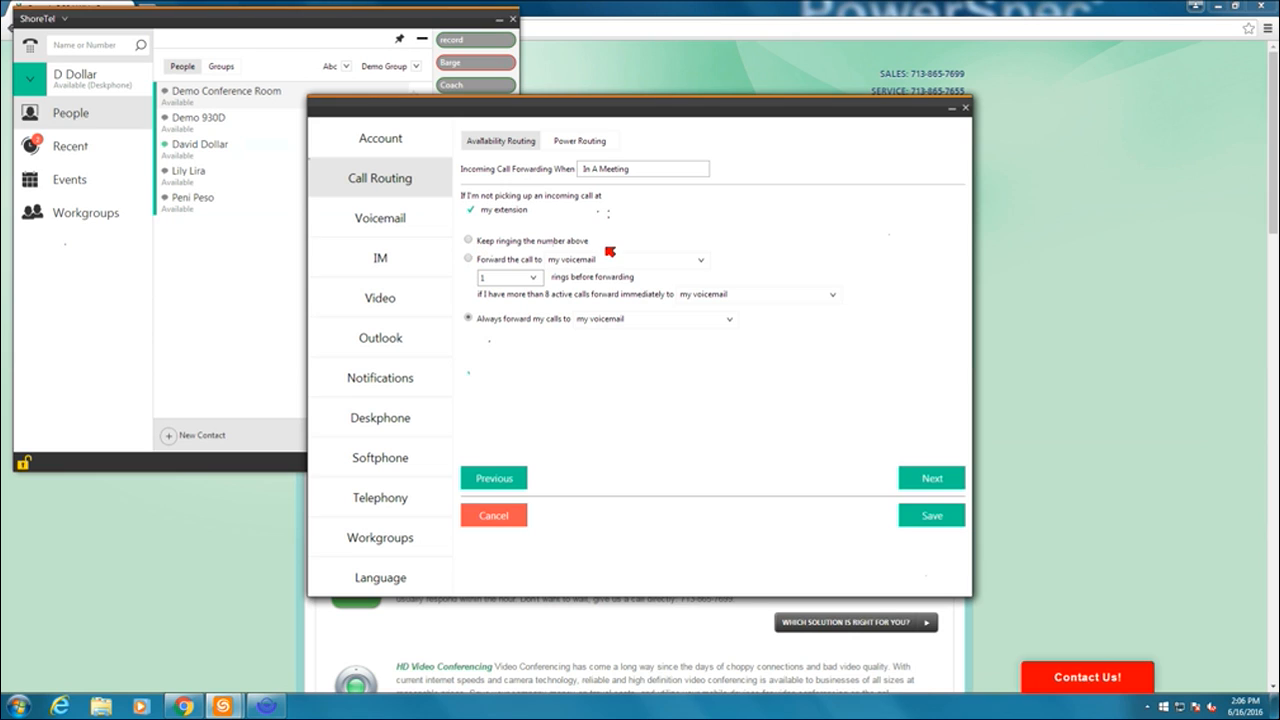
pyautogui.moveTo(570, 262)
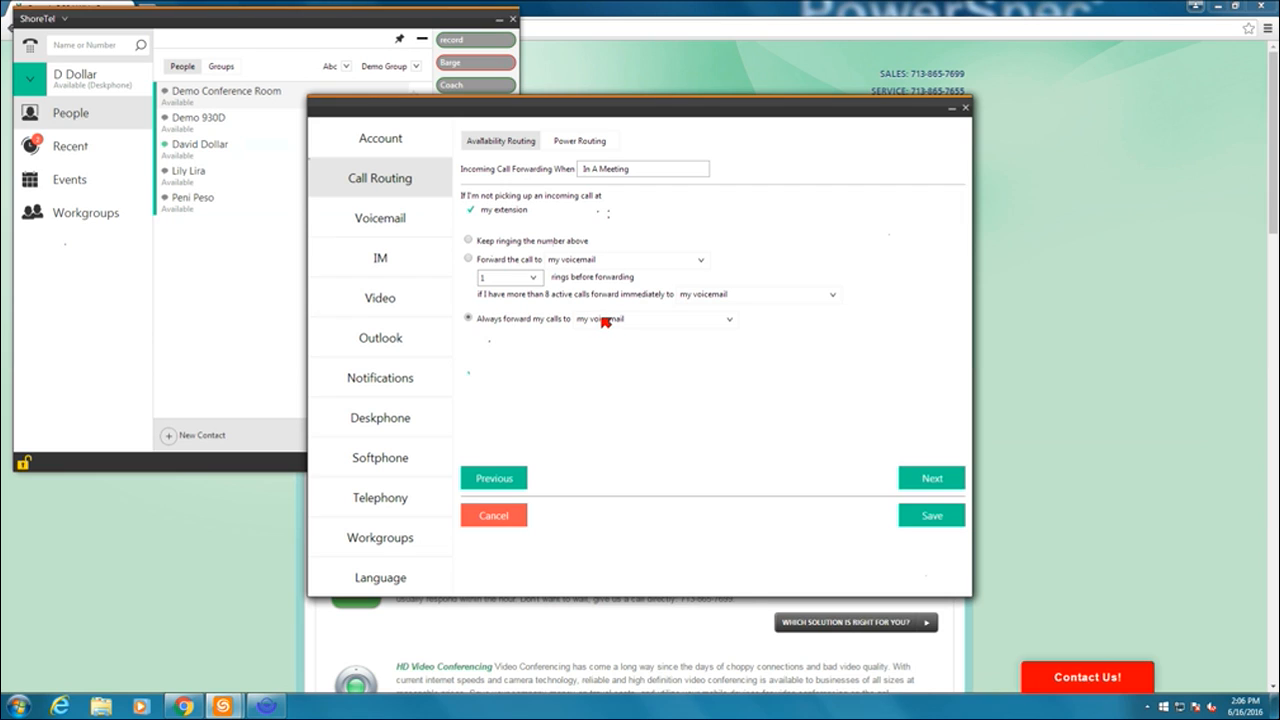
pyautogui.moveTo(521, 291)
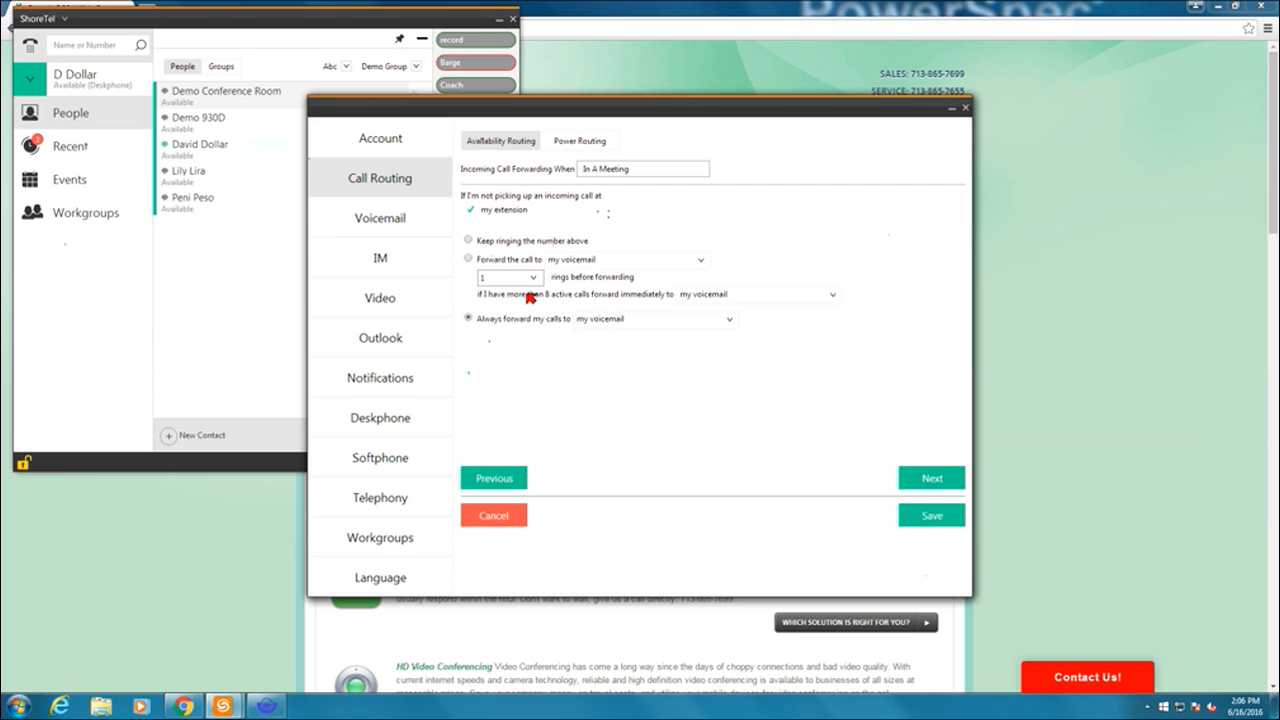
pyautogui.click(468, 259)
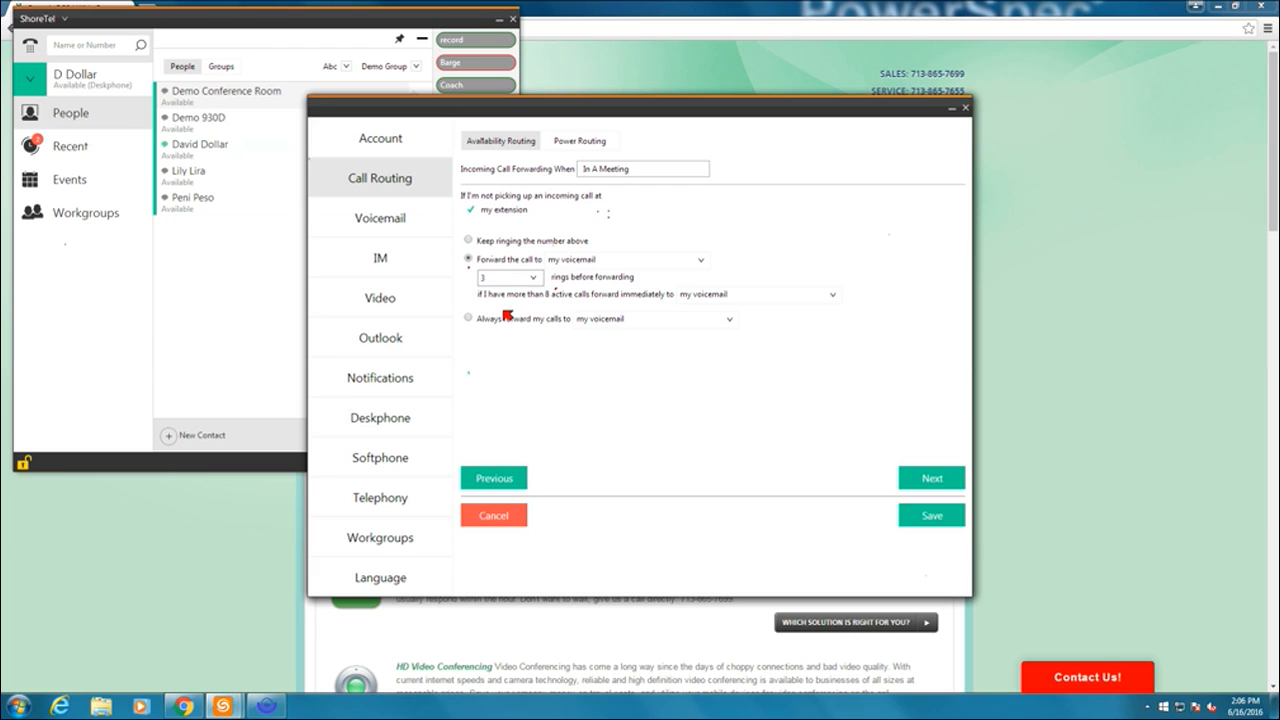
pyautogui.moveTo(487, 326)
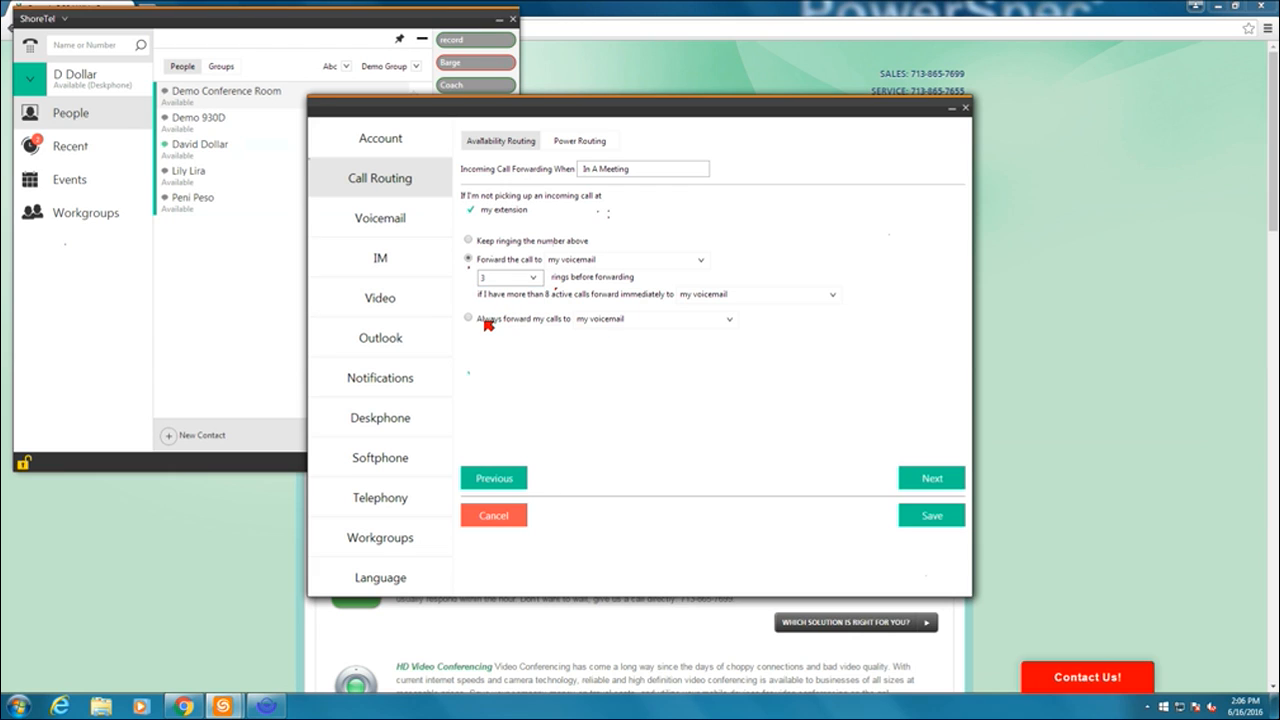
pyautogui.click(468, 318)
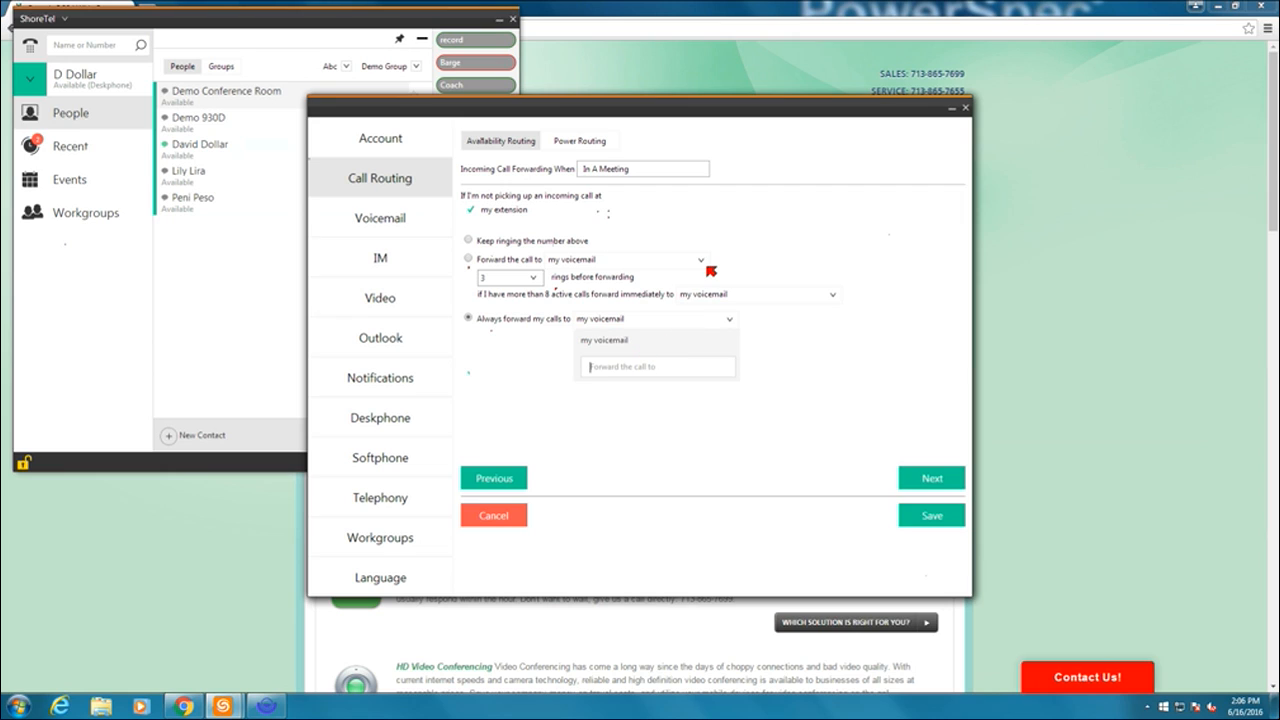
pyautogui.write('demo')
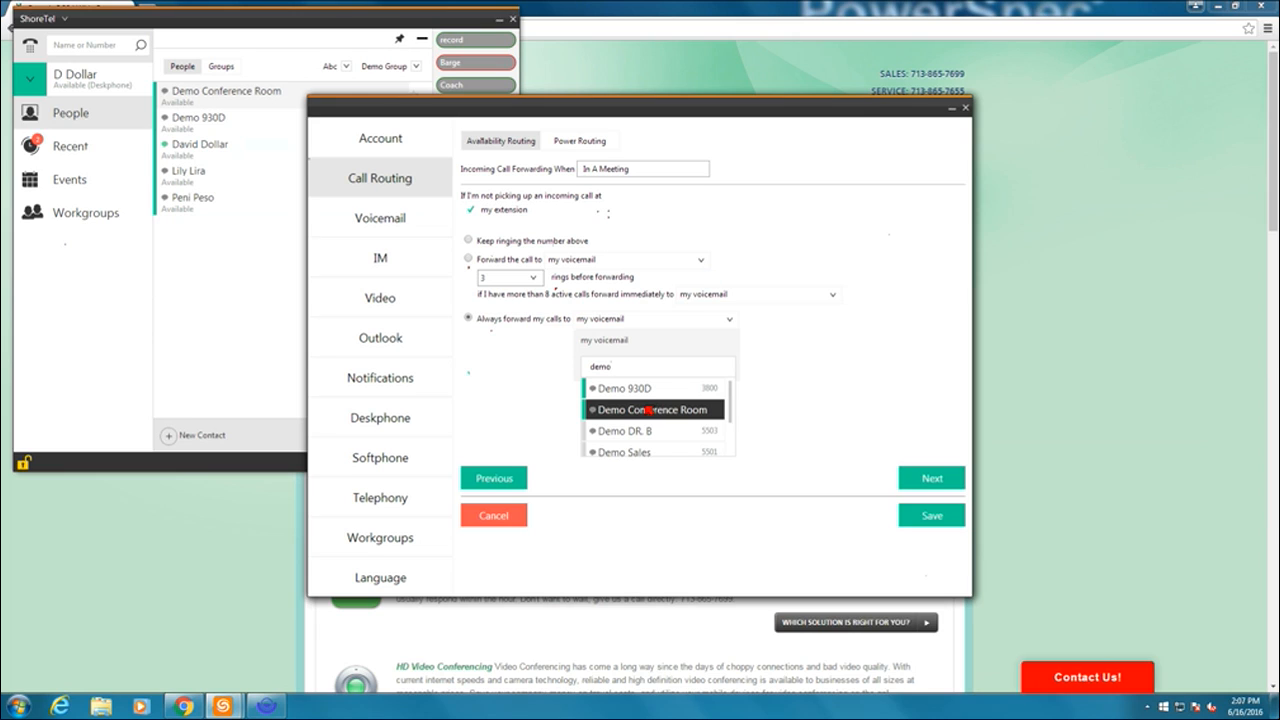
pyautogui.click(650, 408)
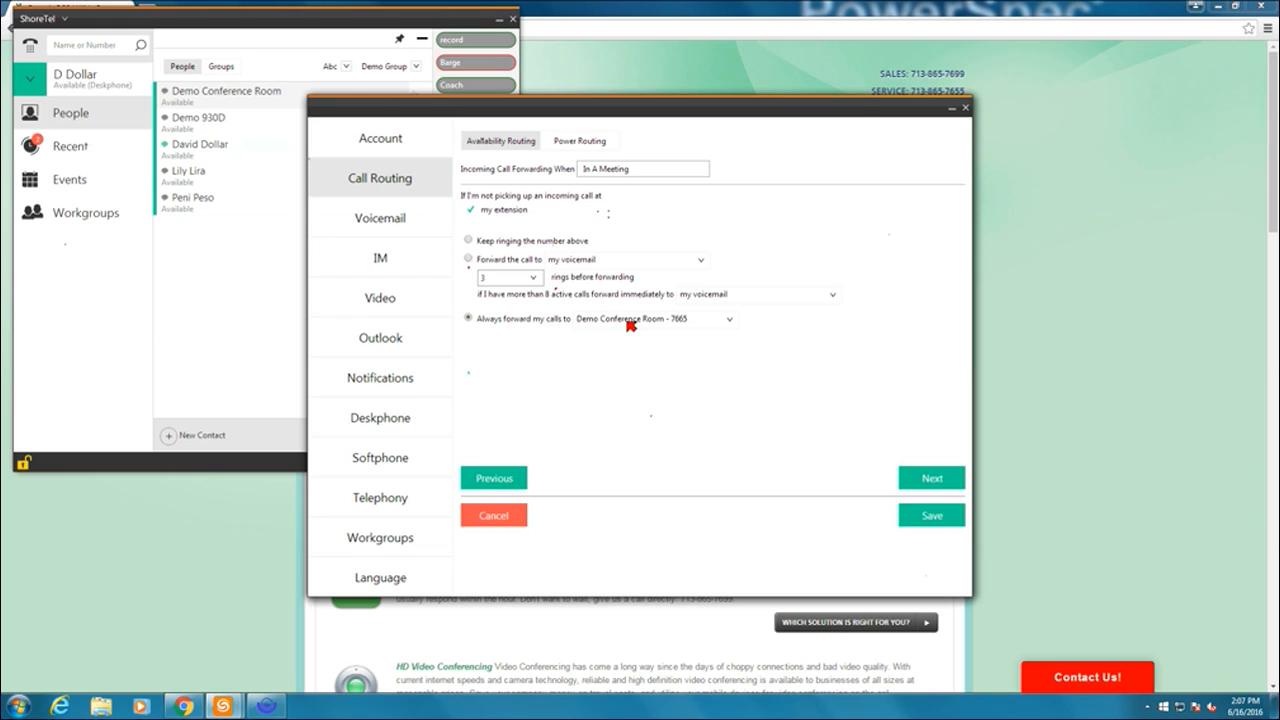
pyautogui.moveTo(625, 328)
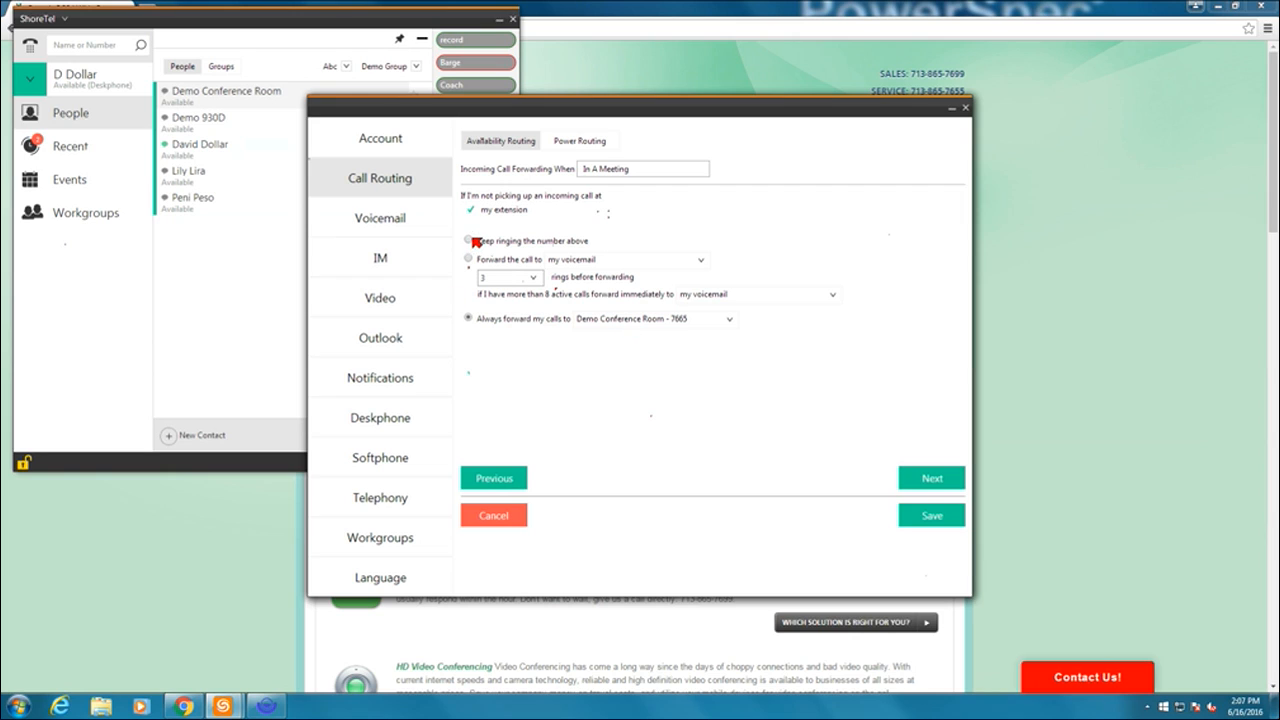
pyautogui.click(727, 319)
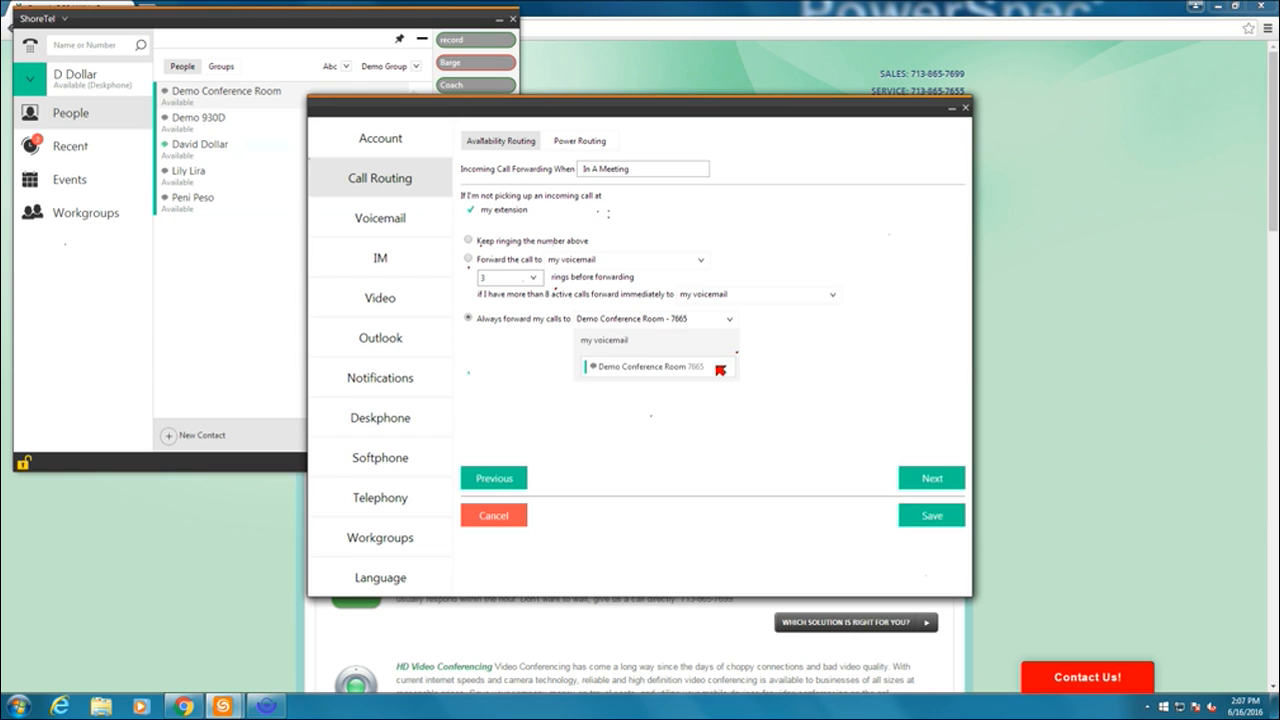
pyautogui.click(598, 338)
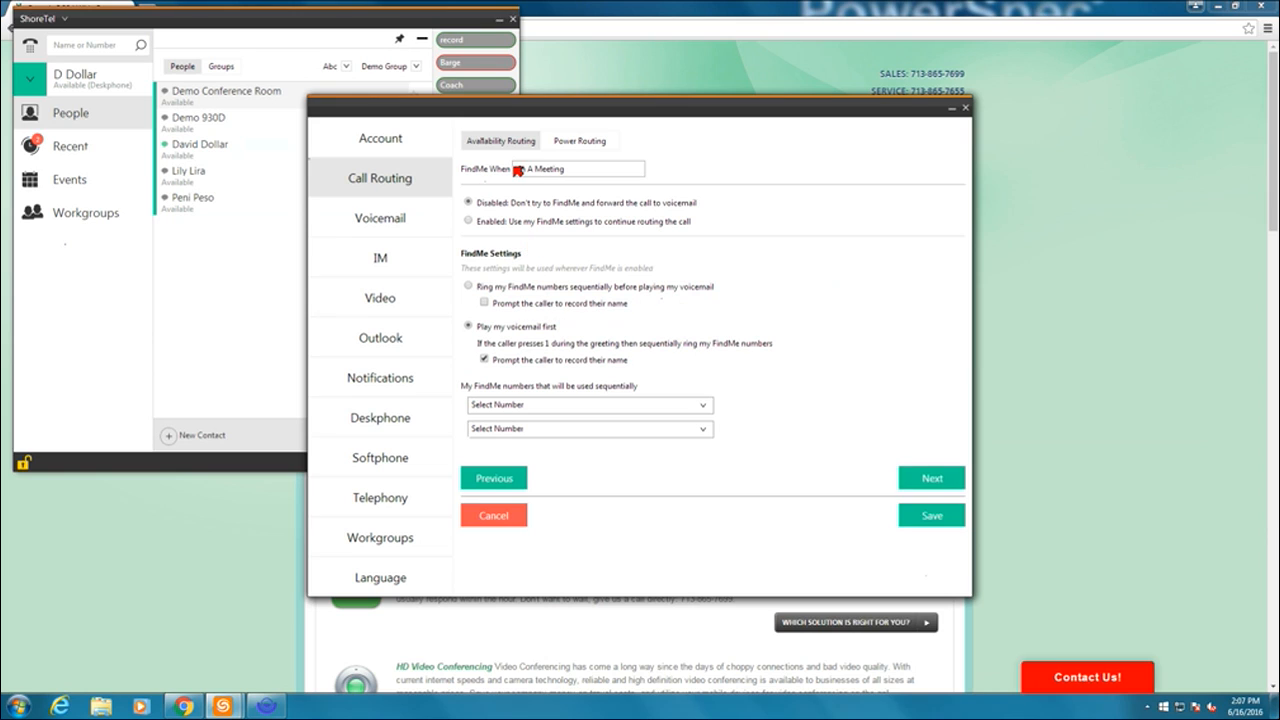
# Disable FindMe so calls go to voicemail, without prompting callers to record their name
pyautogui.click(578, 168)
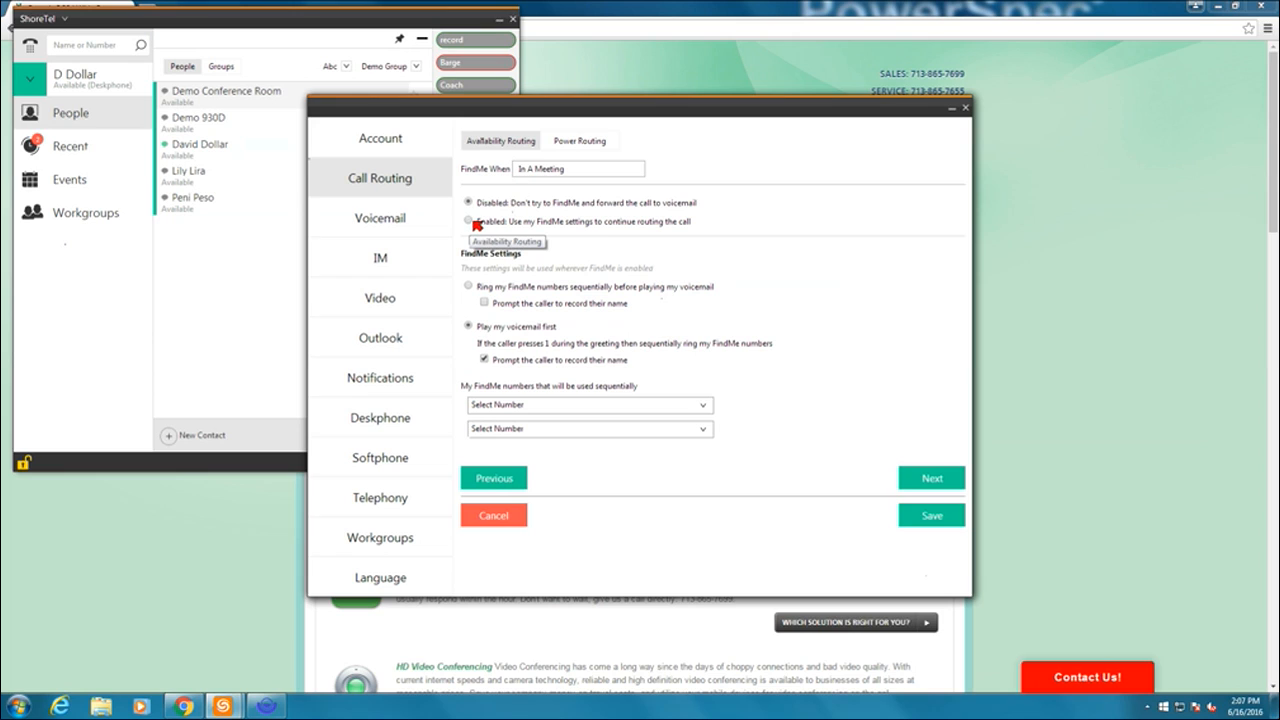
pyautogui.click(467, 221)
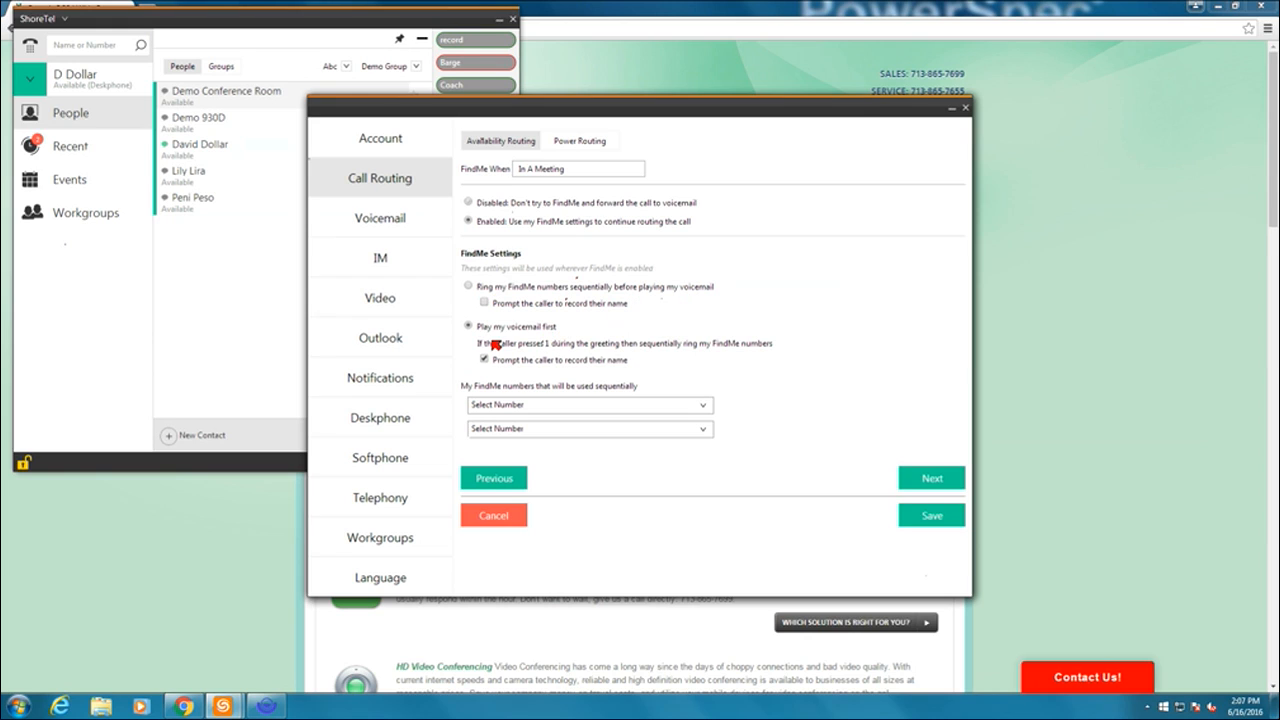
pyautogui.click(484, 359)
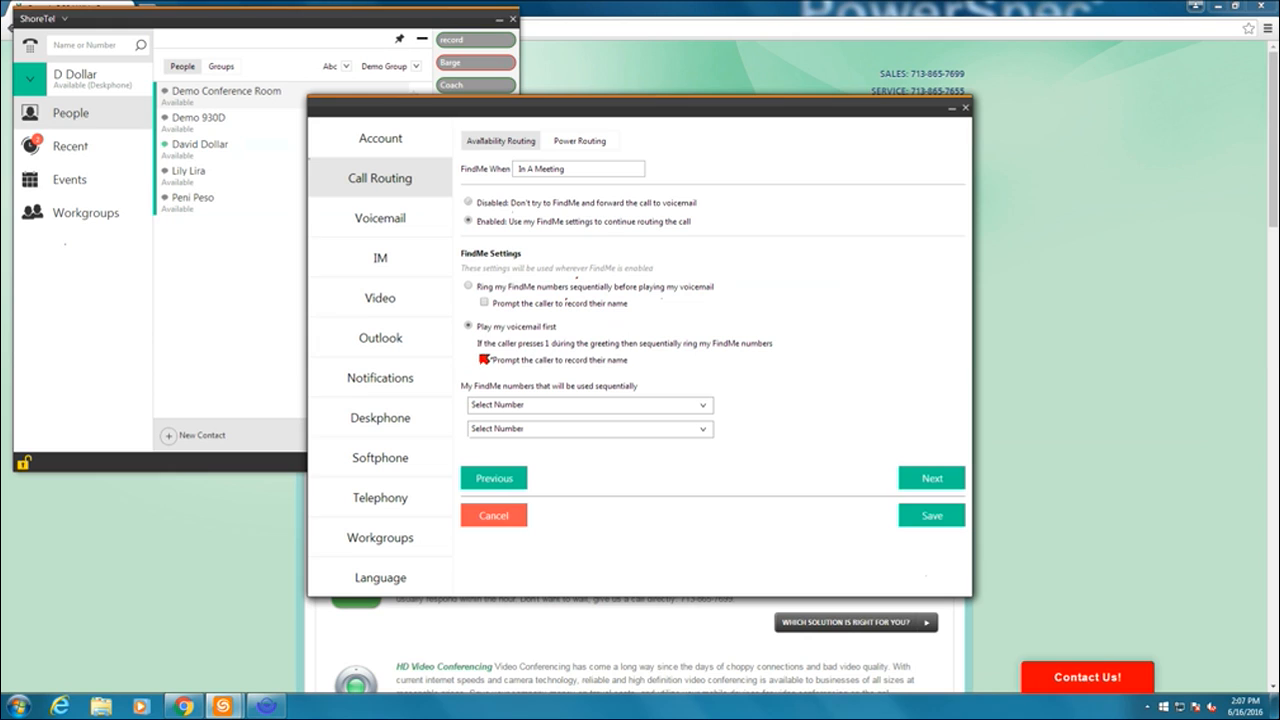
pyautogui.click(484, 360)
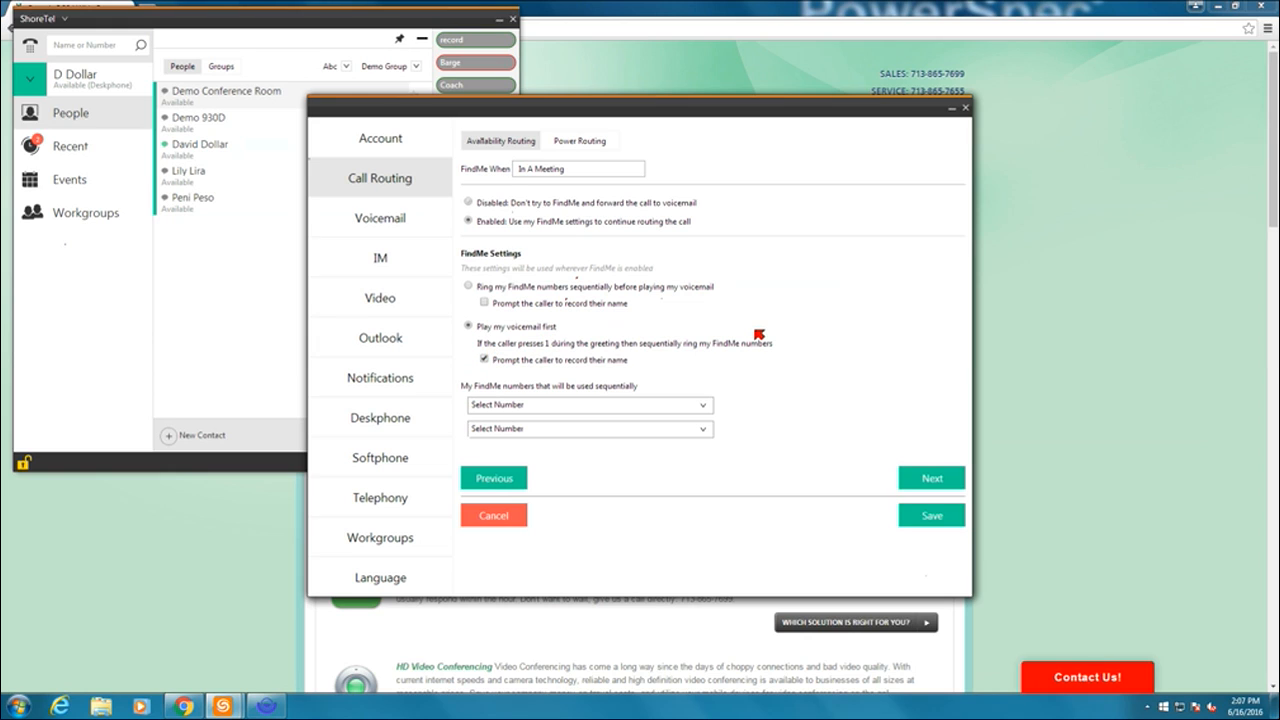
pyautogui.moveTo(602, 379)
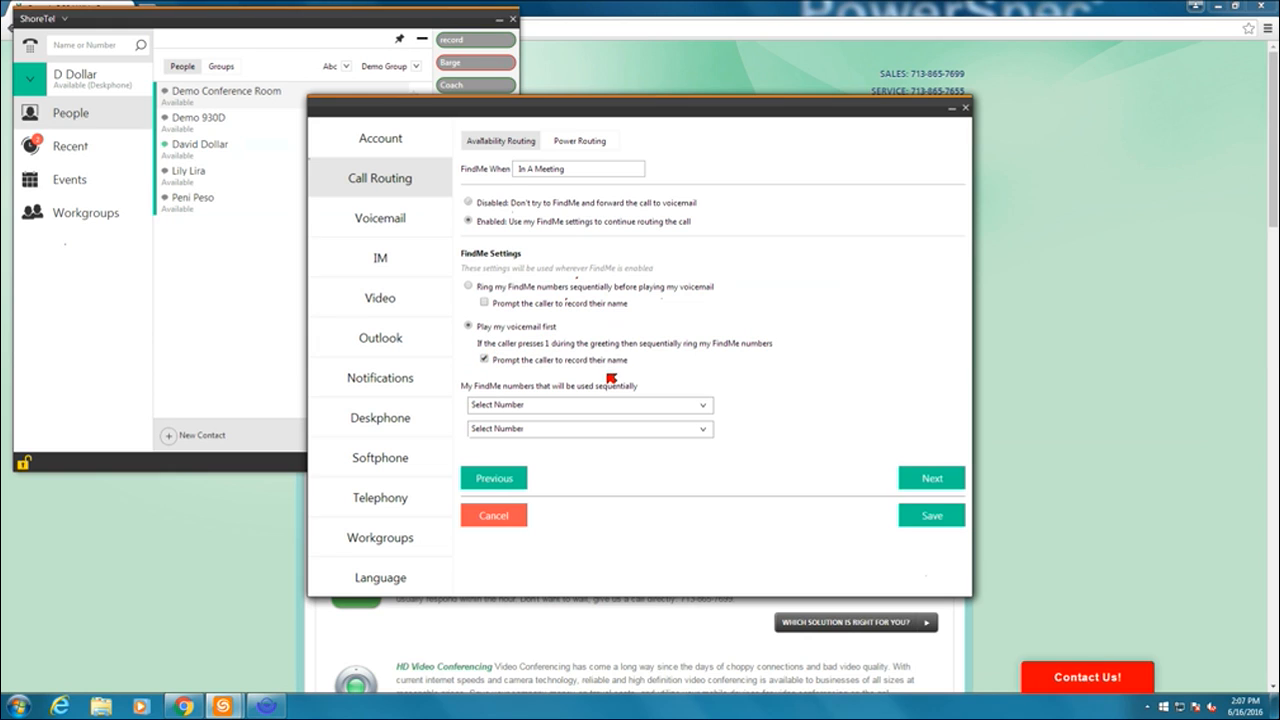
pyautogui.moveTo(606, 367)
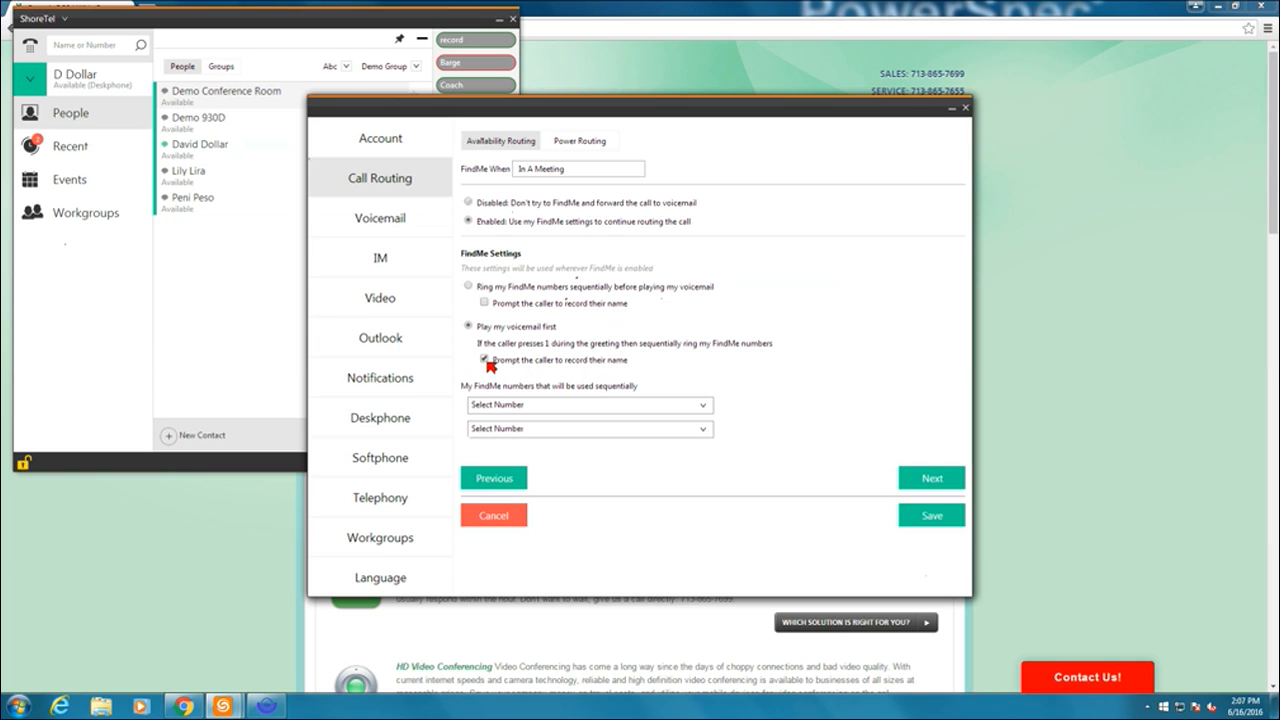
pyautogui.click(483, 359)
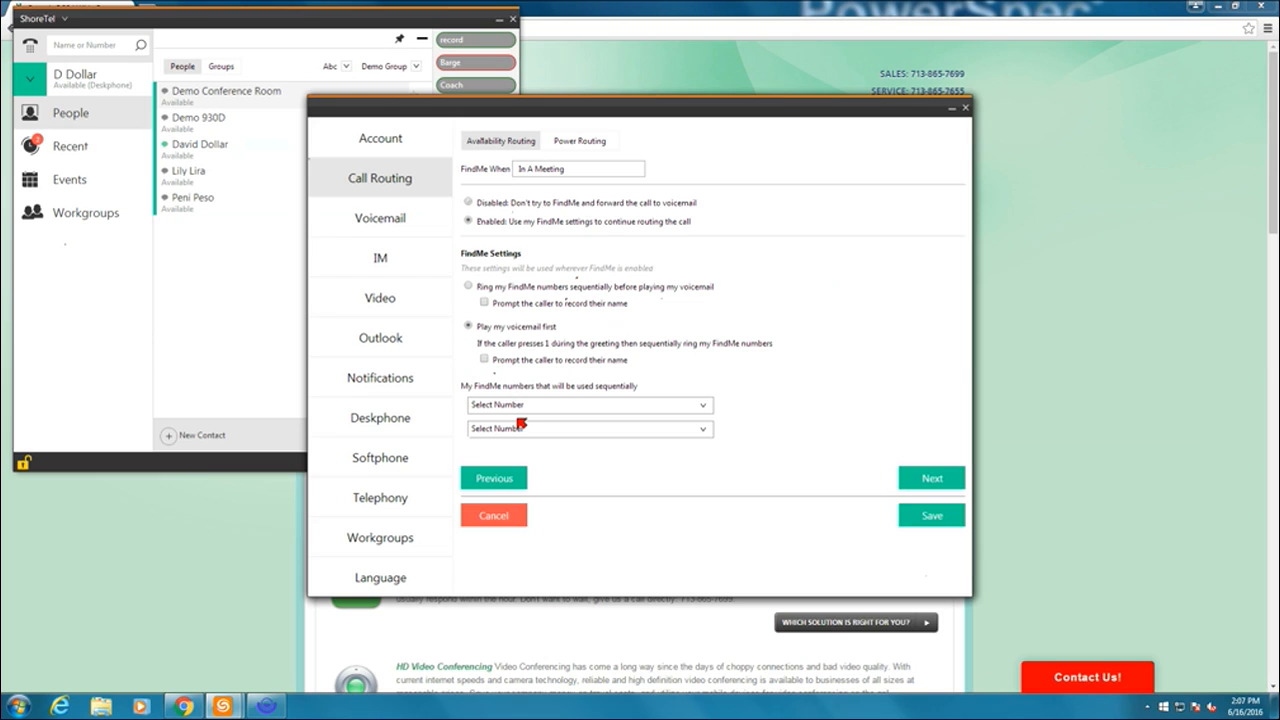
pyautogui.moveTo(473, 399)
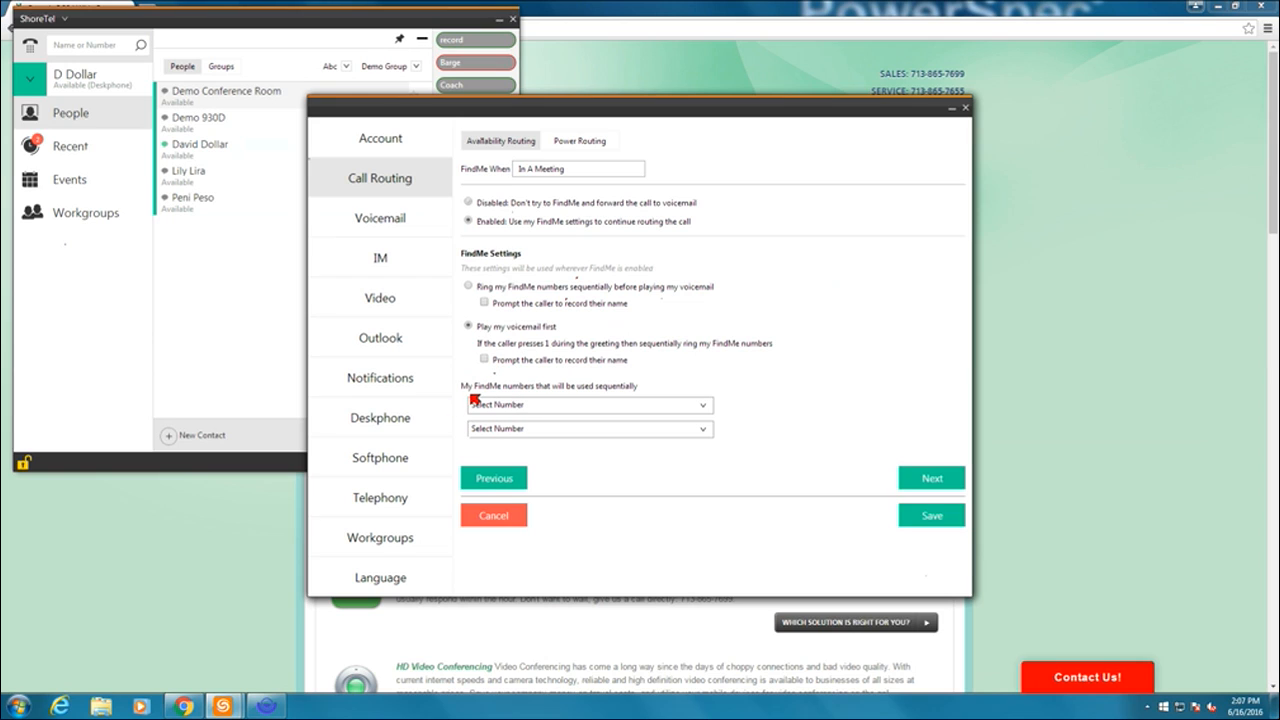
pyautogui.moveTo(624, 412)
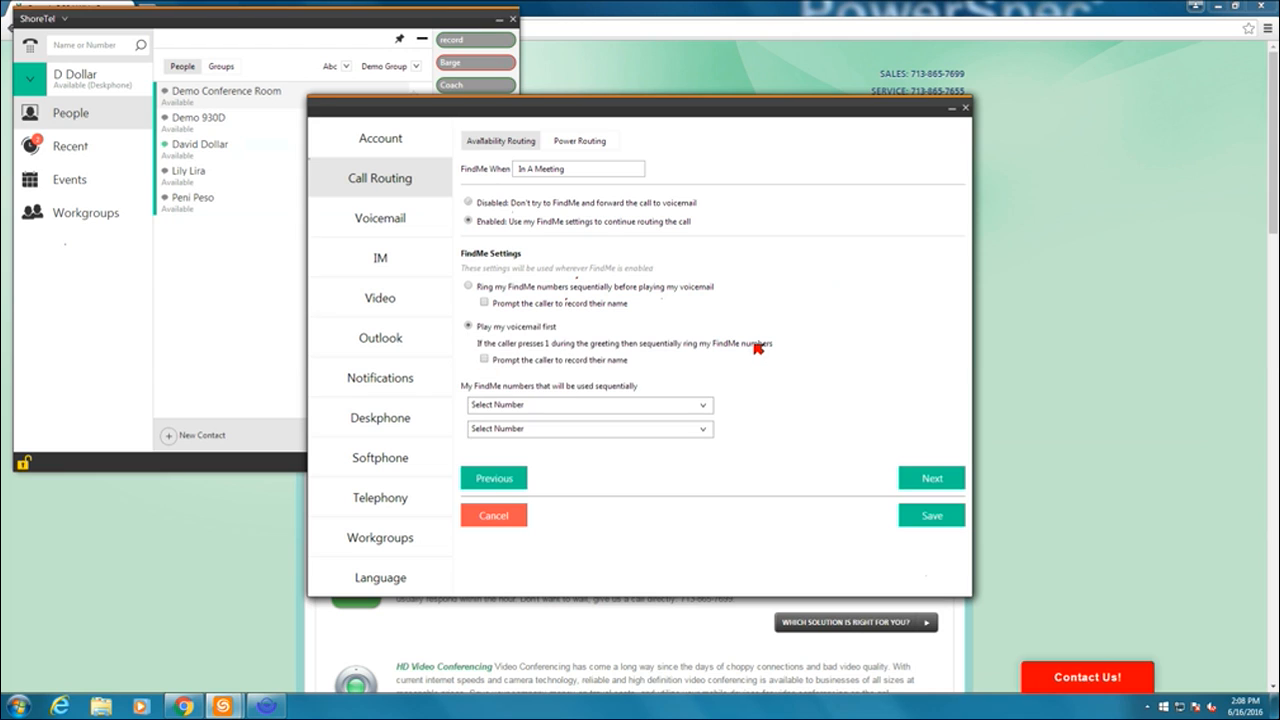
pyautogui.moveTo(770, 331)
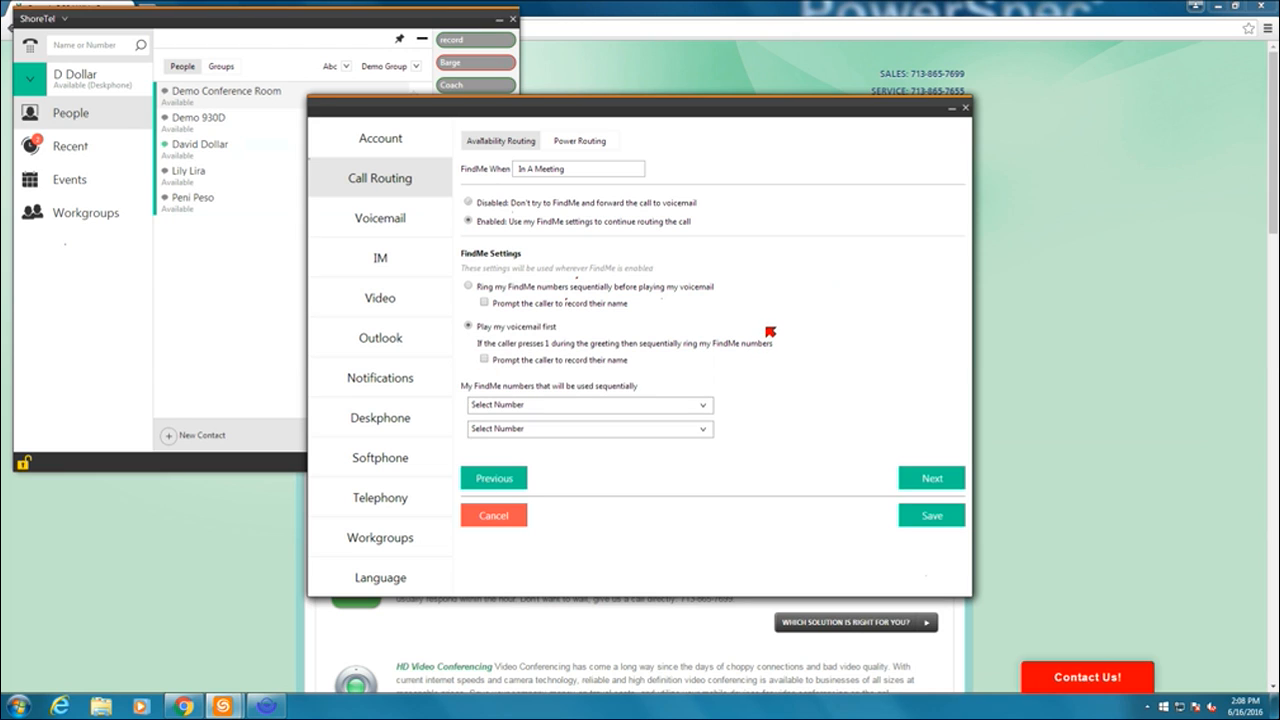
pyautogui.moveTo(776, 334)
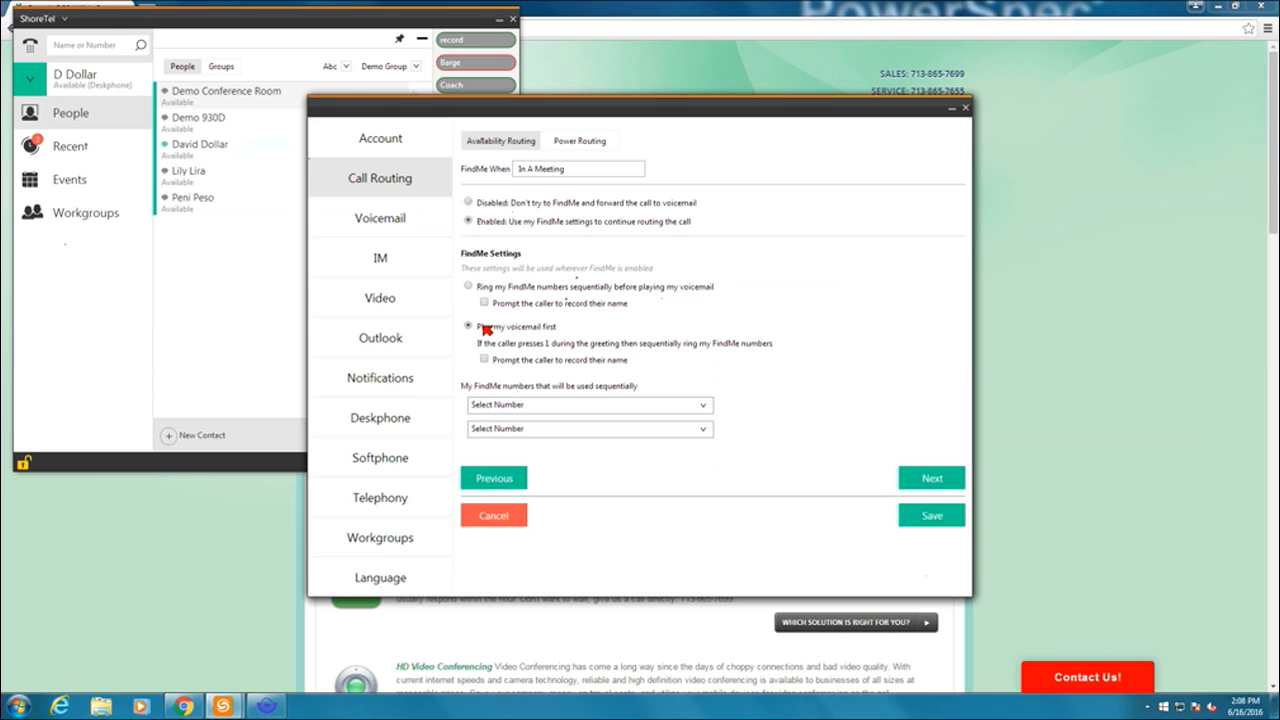
pyautogui.click(466, 203)
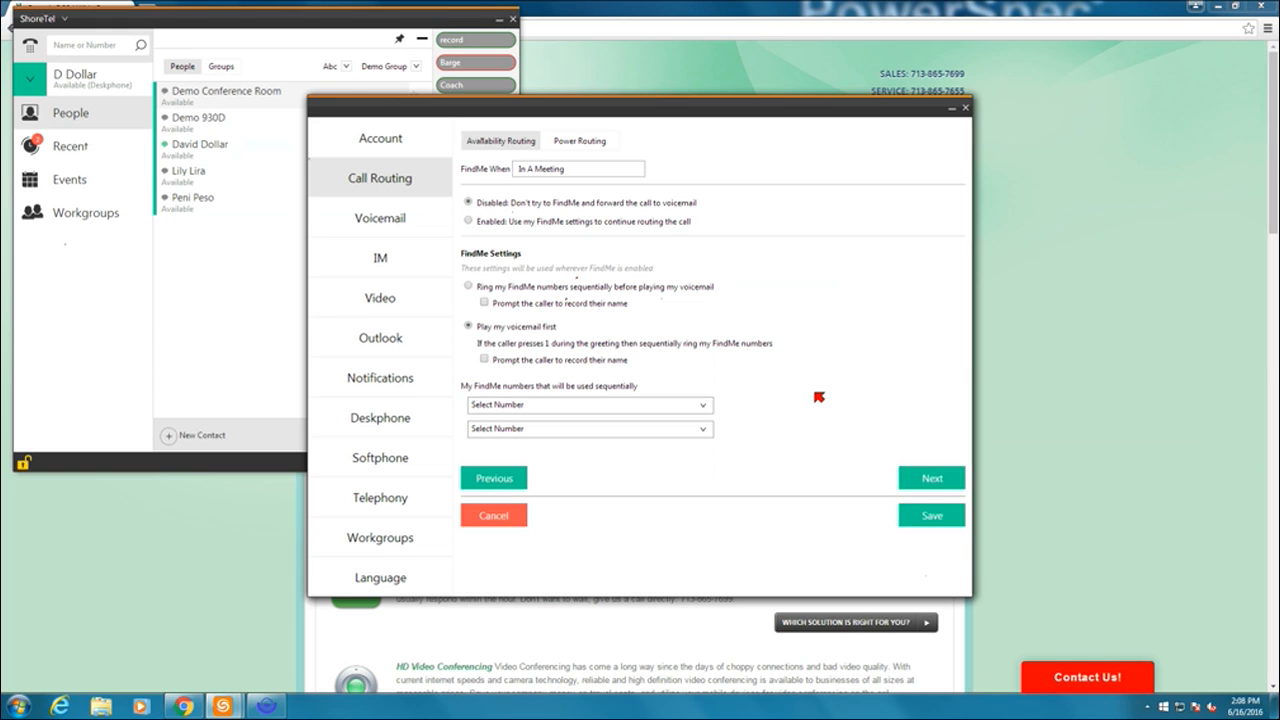
pyautogui.click(931, 477)
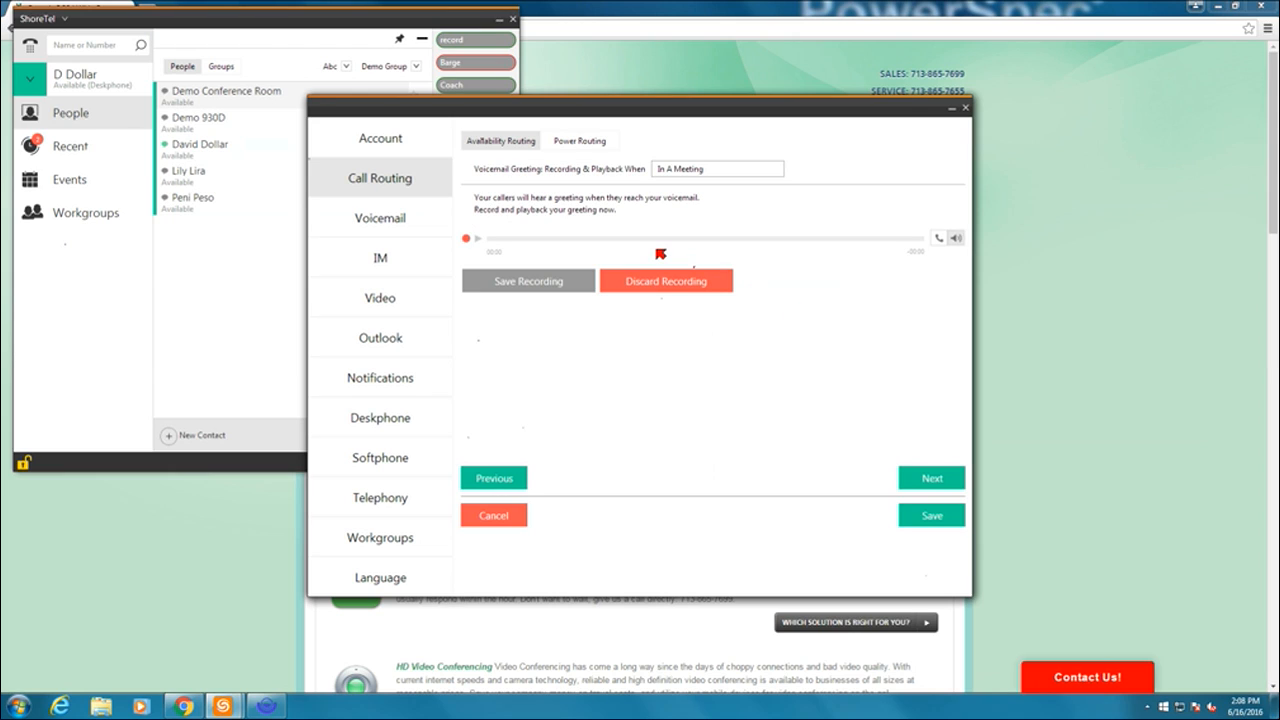
pyautogui.moveTo(643, 172)
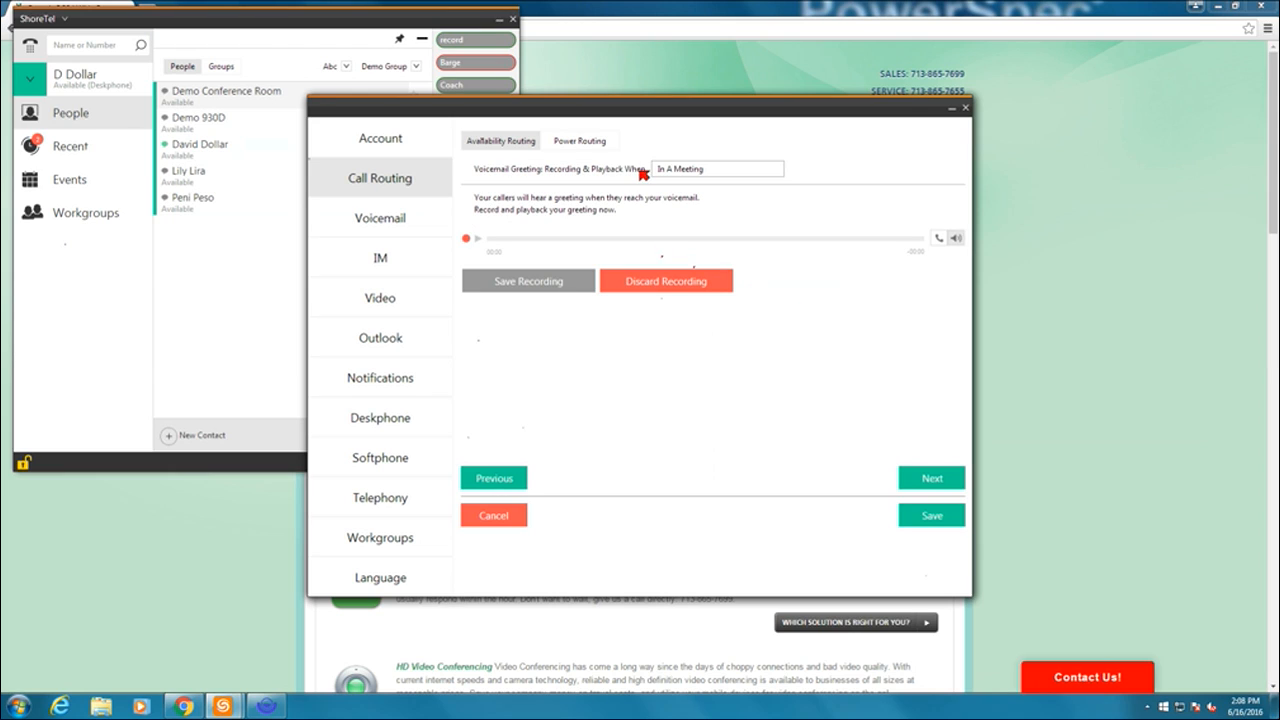
pyautogui.moveTo(689, 161)
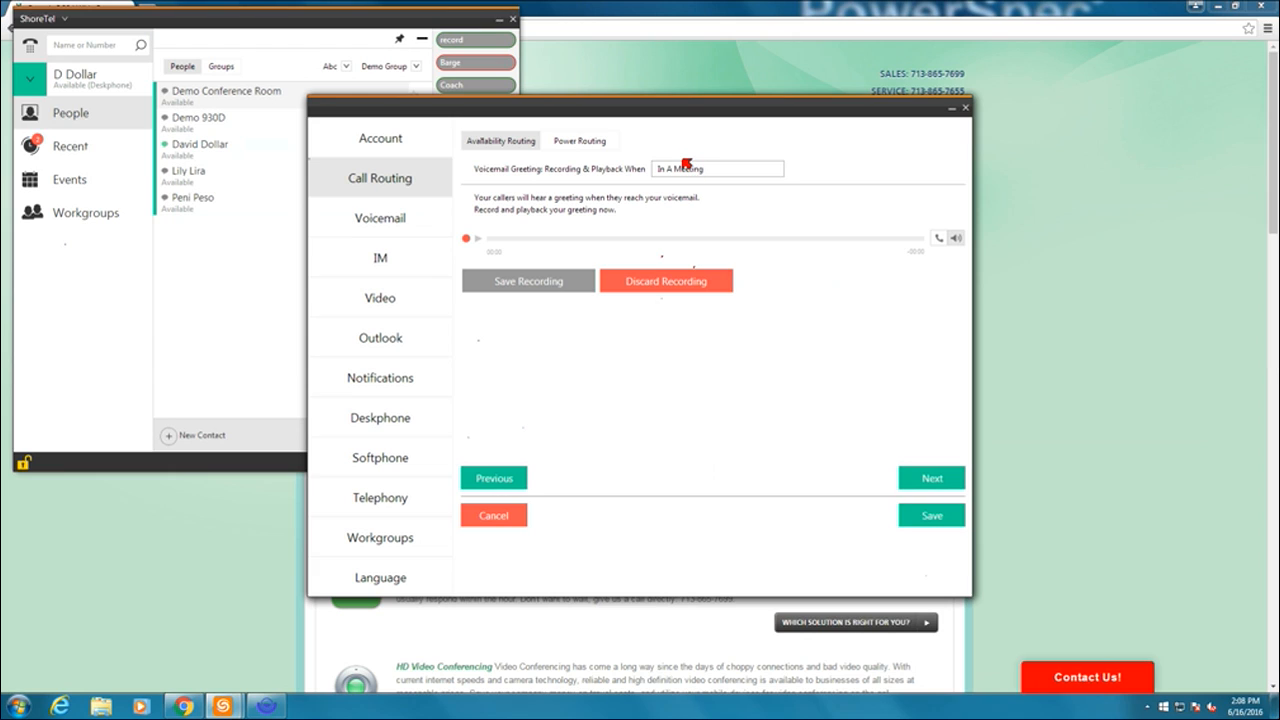
pyautogui.moveTo(639, 157)
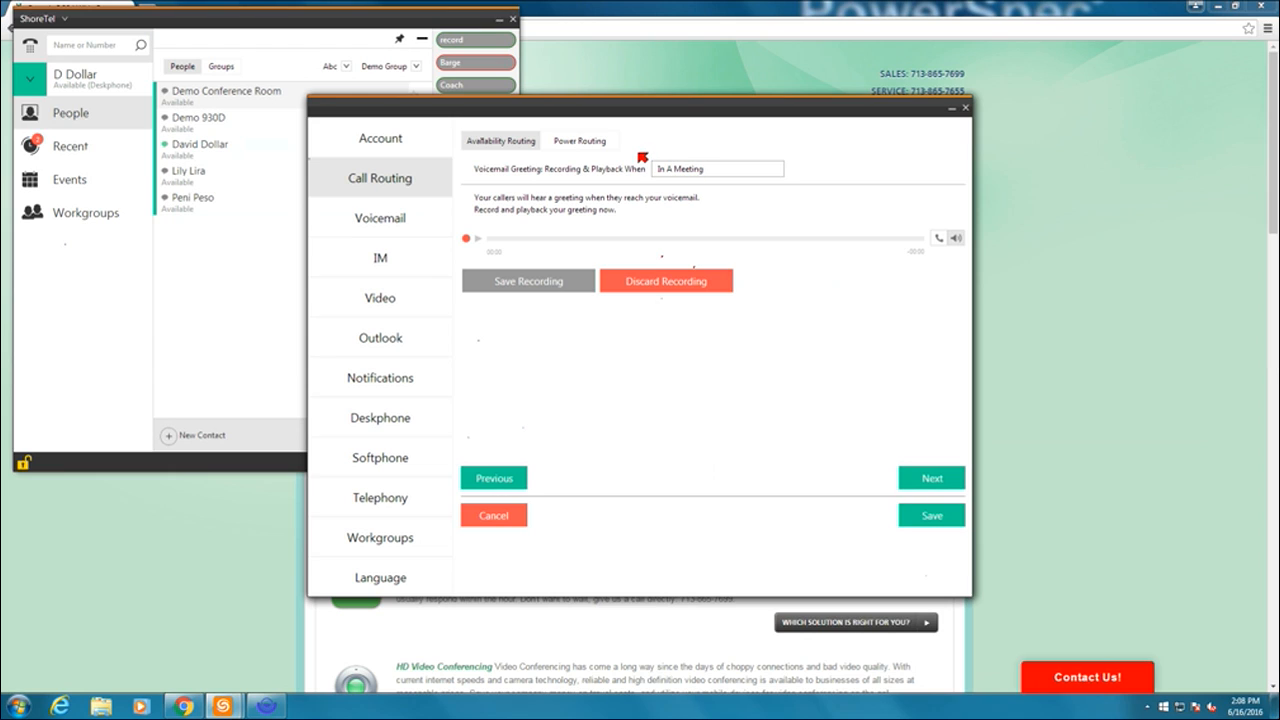
pyautogui.moveTo(662, 168)
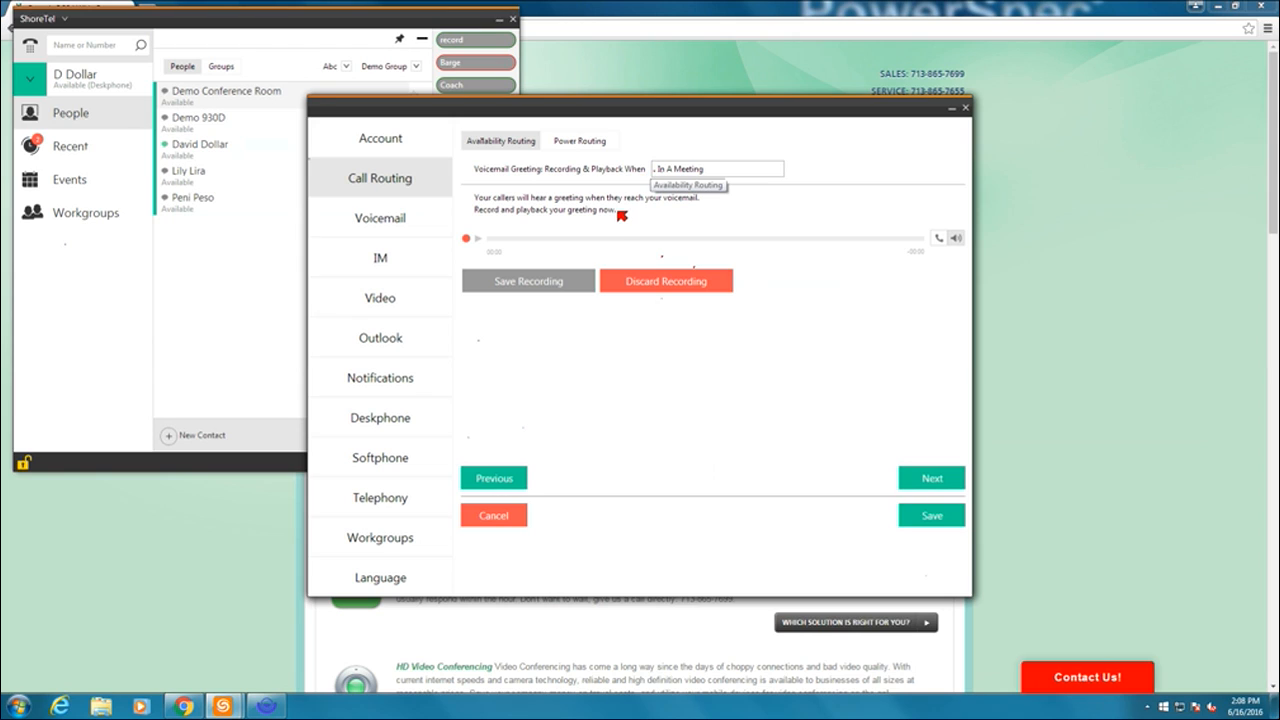
pyautogui.moveTo(596, 228)
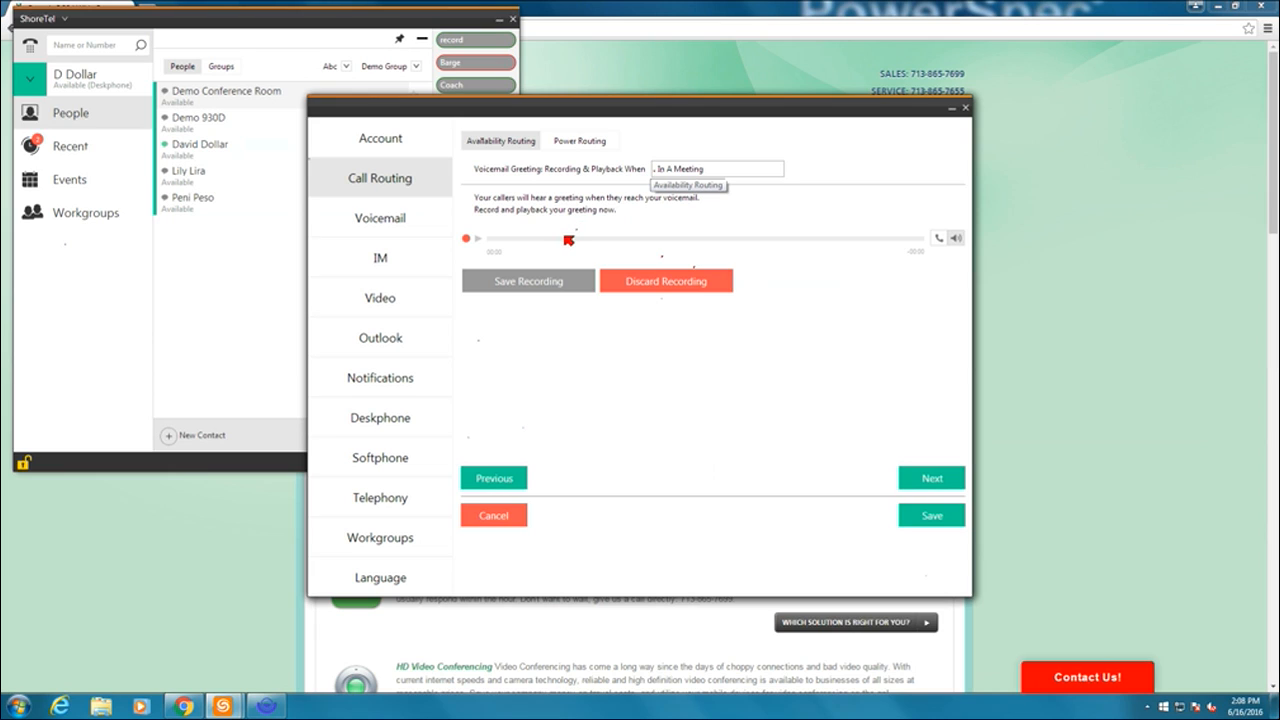
pyautogui.moveTo(677, 251)
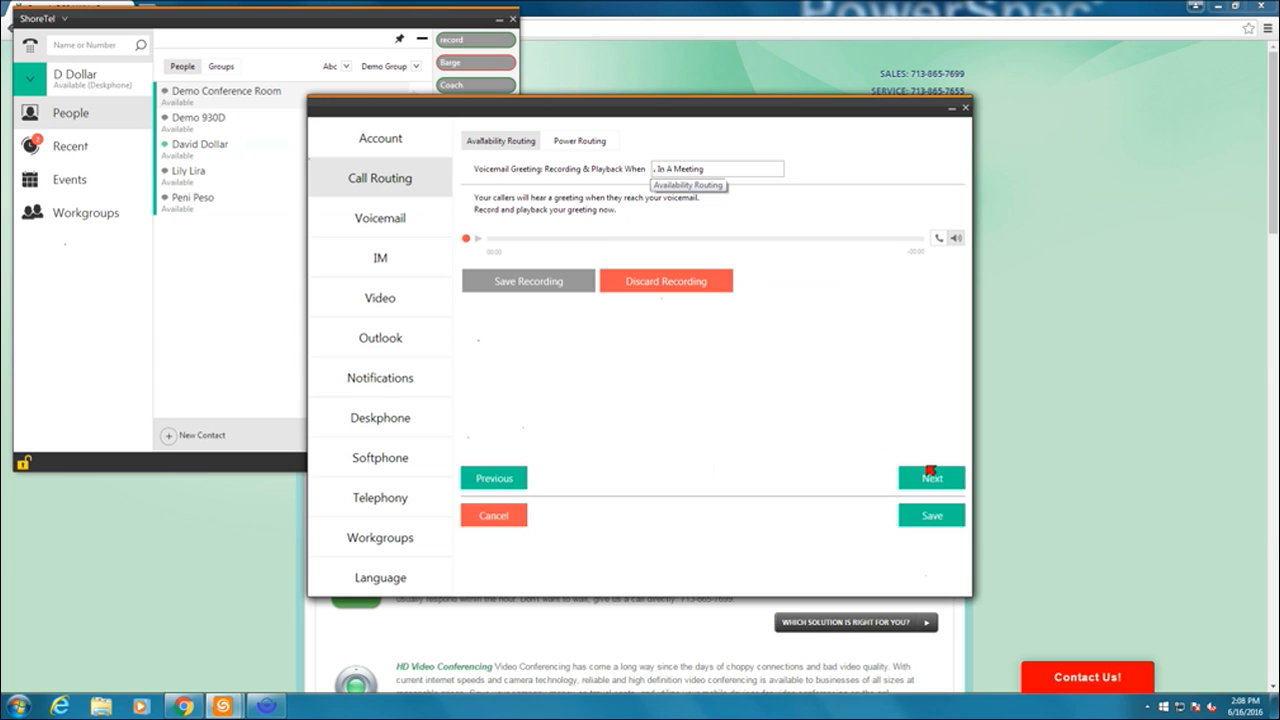
pyautogui.click(931, 477)
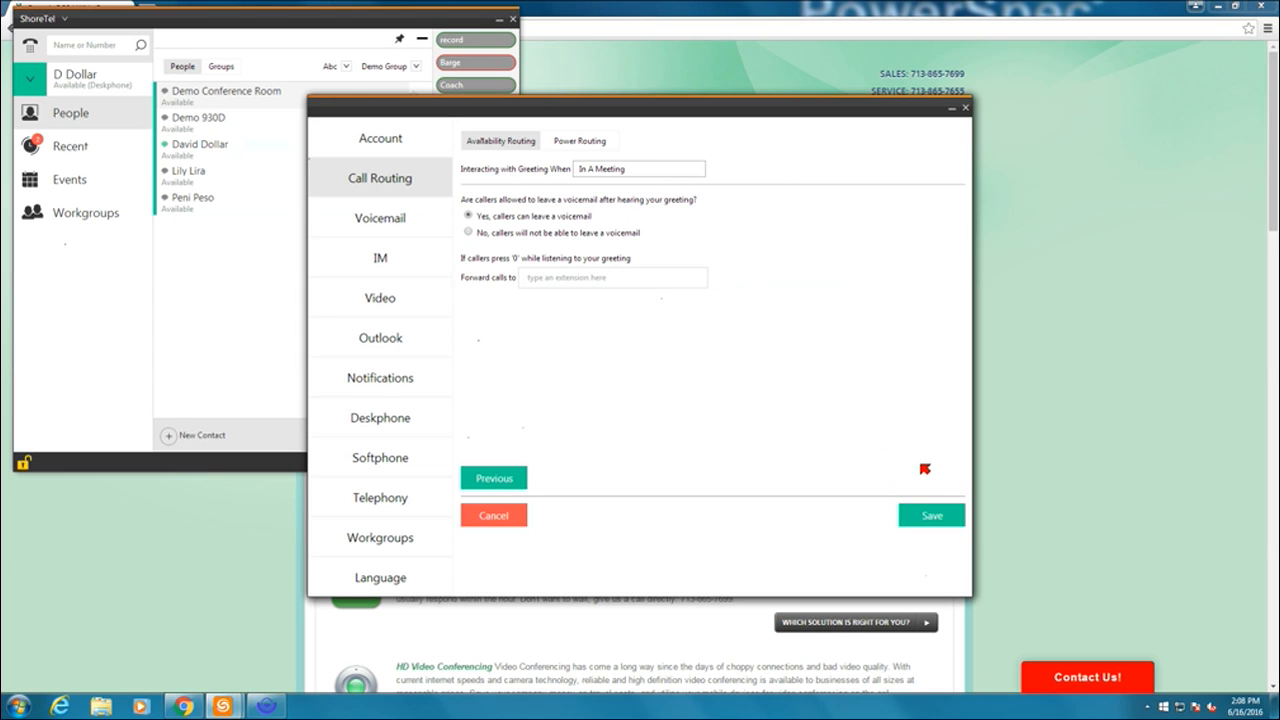
pyautogui.moveTo(602, 205)
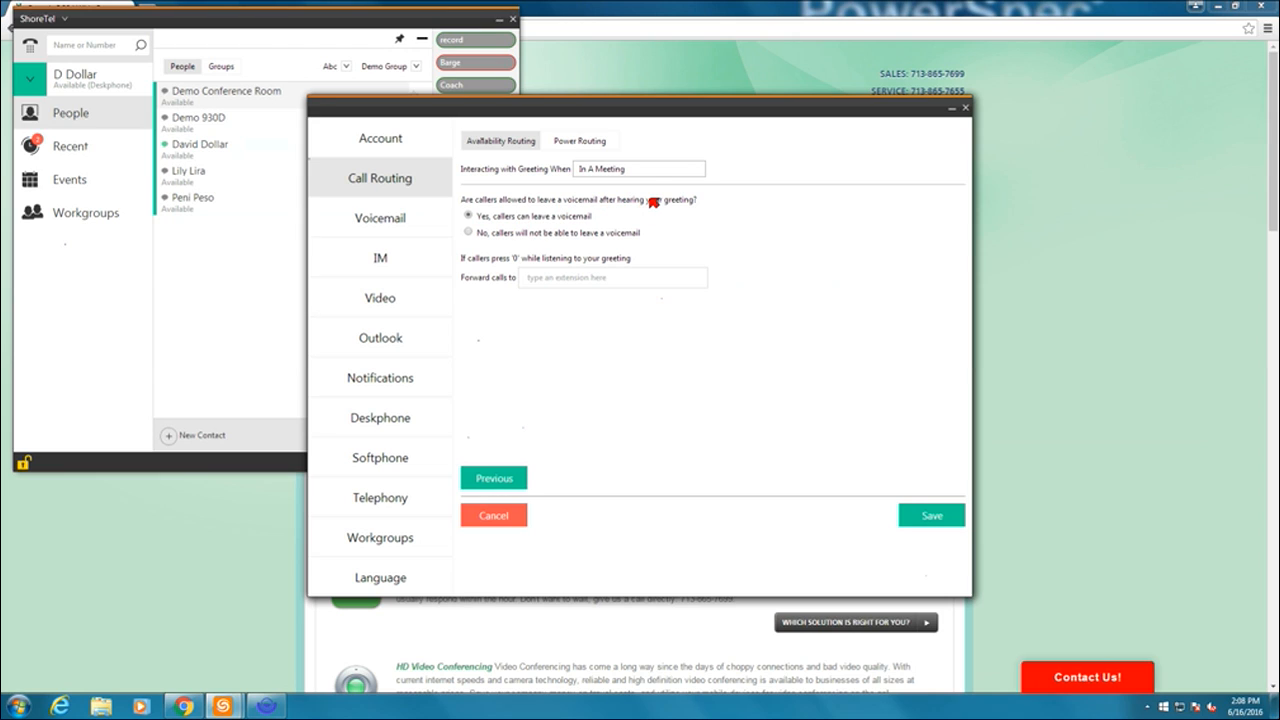
pyautogui.moveTo(640, 192)
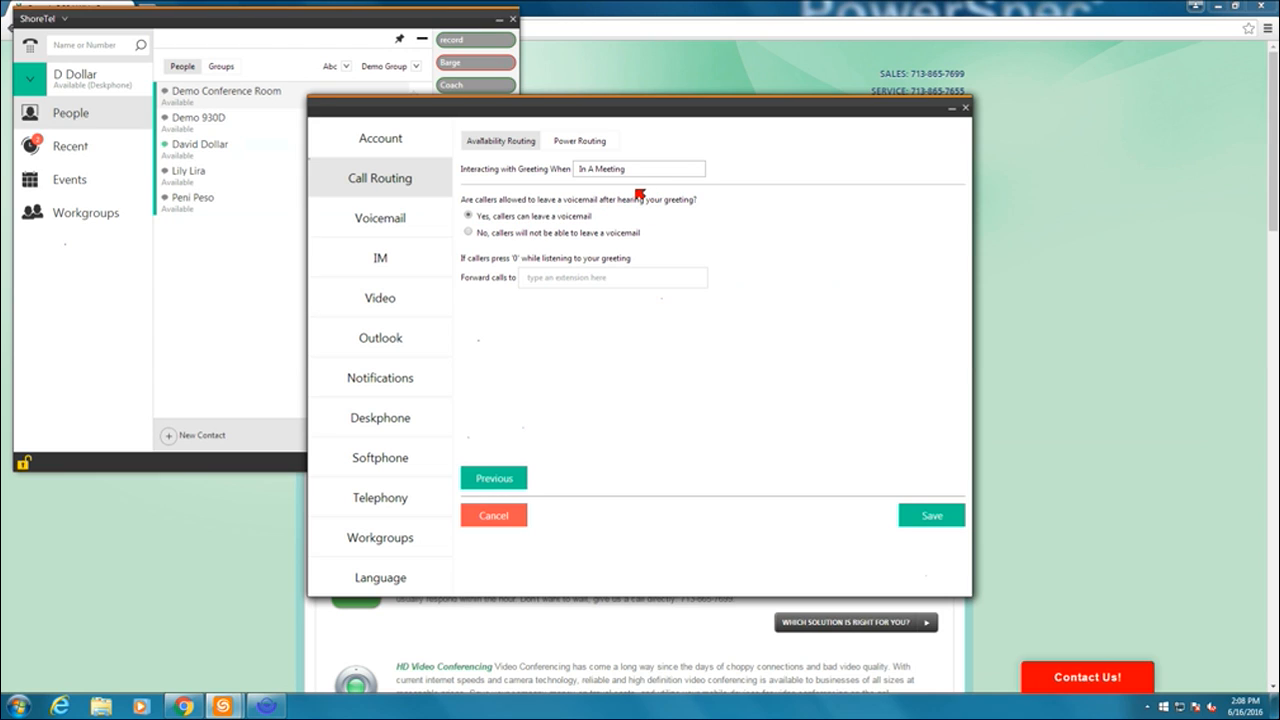
pyautogui.moveTo(645, 199)
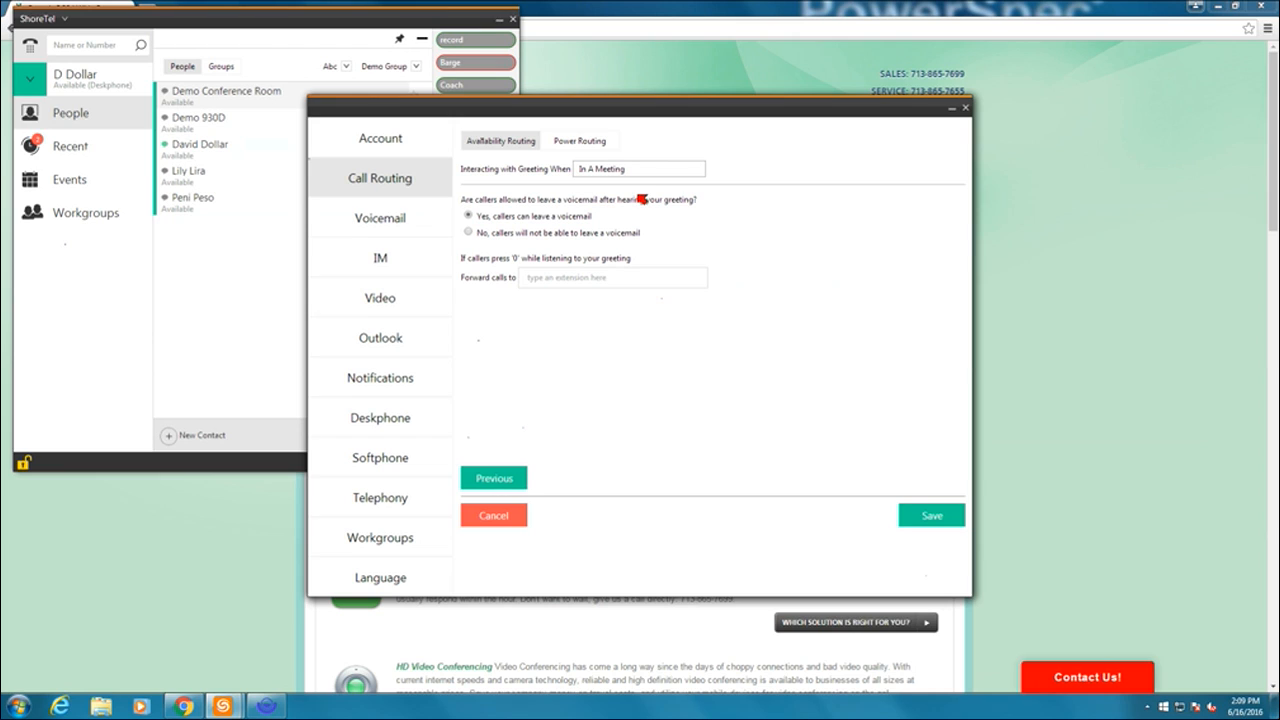
pyautogui.moveTo(645, 190)
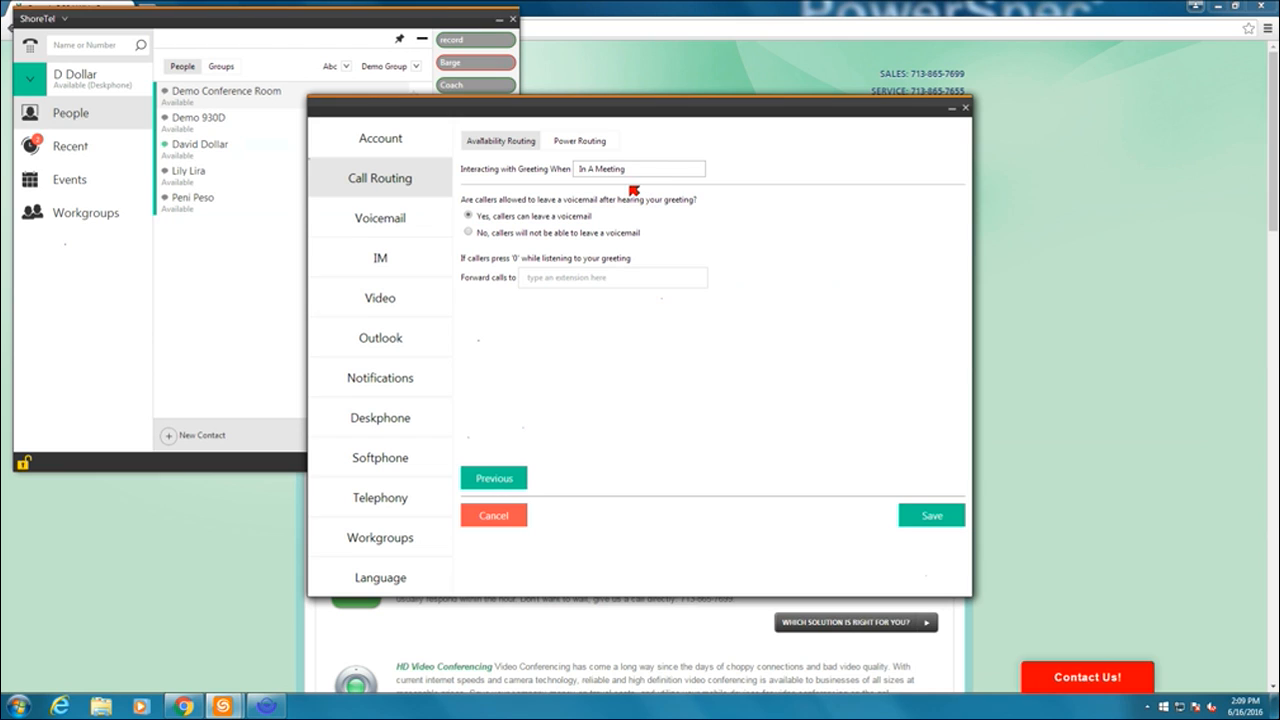
pyautogui.moveTo(587, 213)
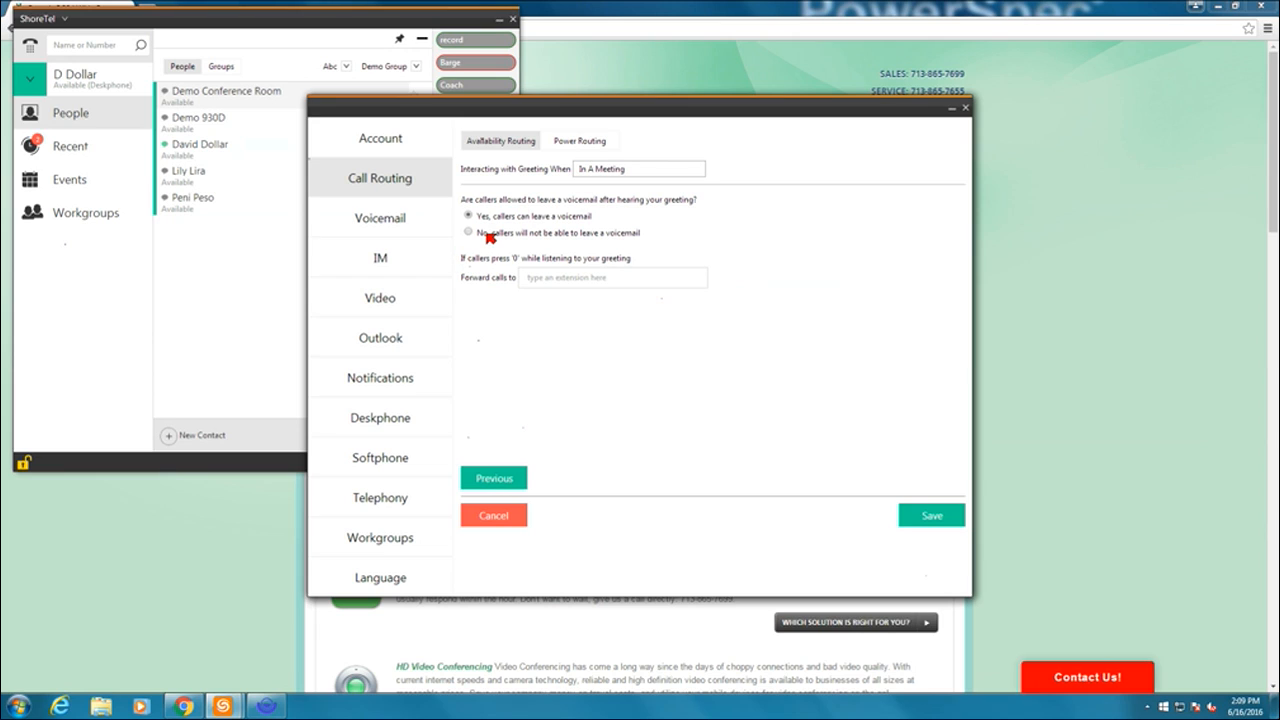
pyautogui.click(467, 232)
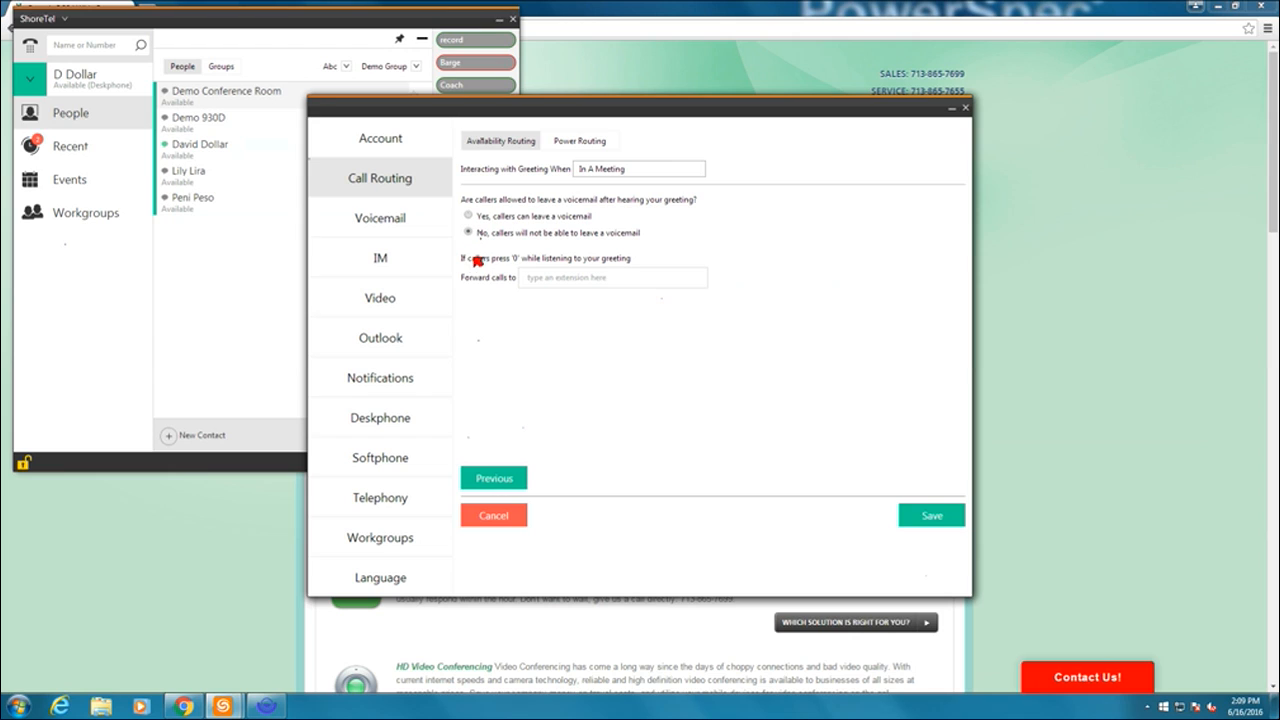
pyautogui.moveTo(555, 278)
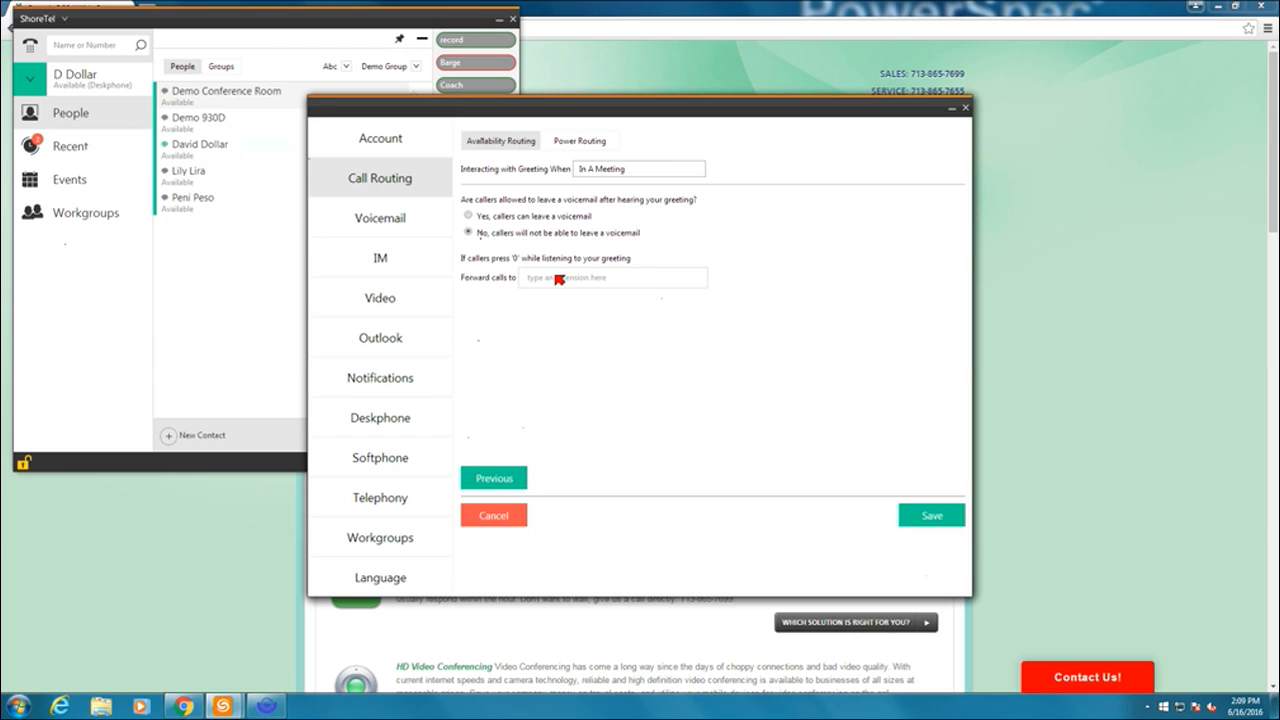
pyautogui.write('ly Lira 7664')
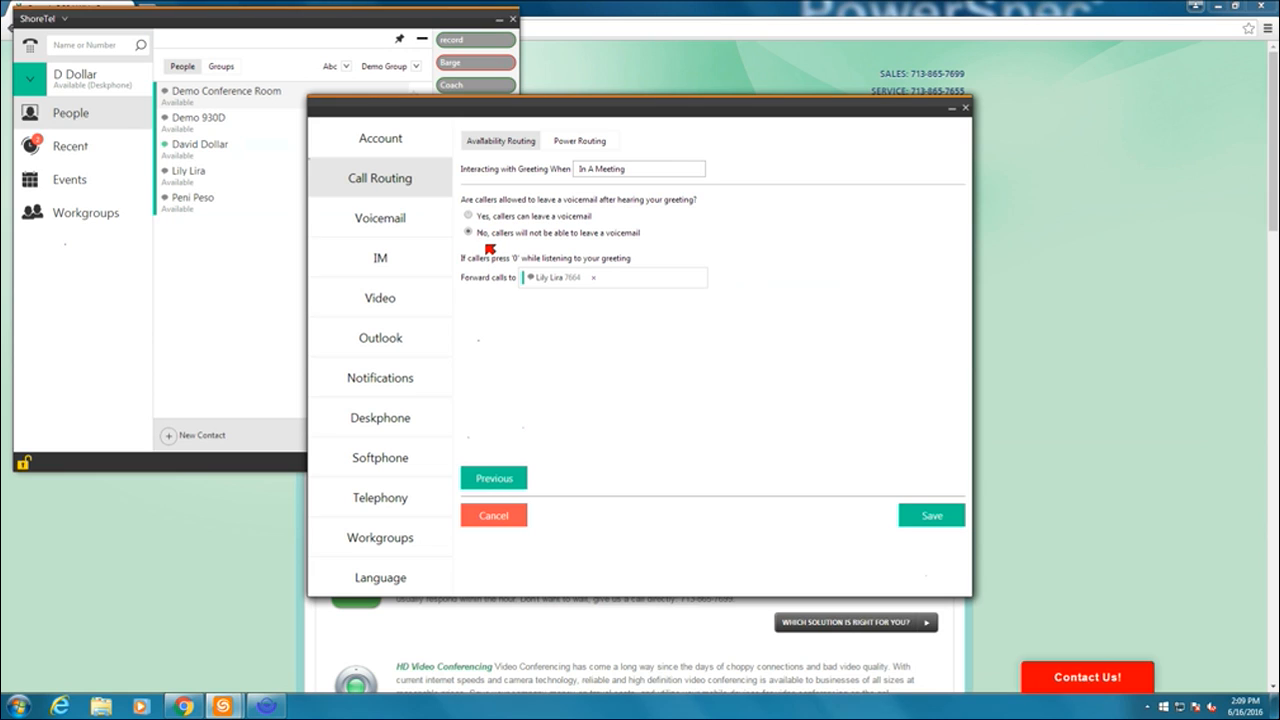
pyautogui.click(931, 515)
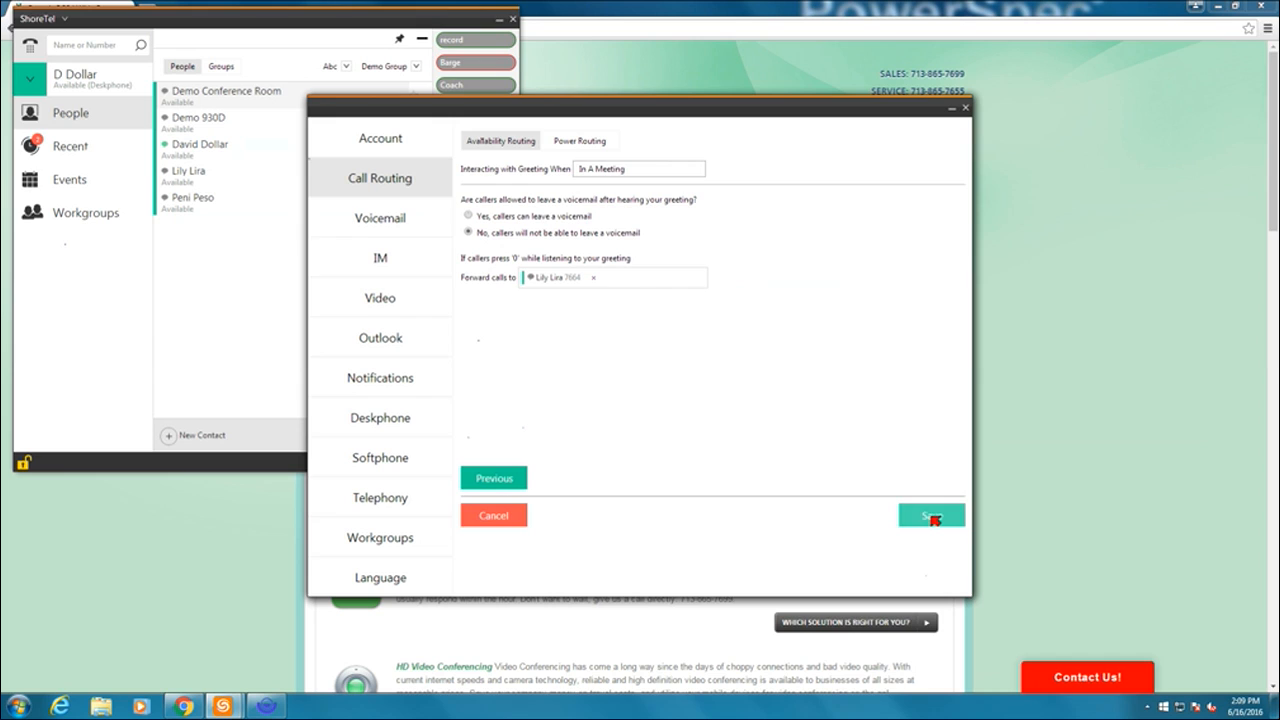
pyautogui.click(931, 516)
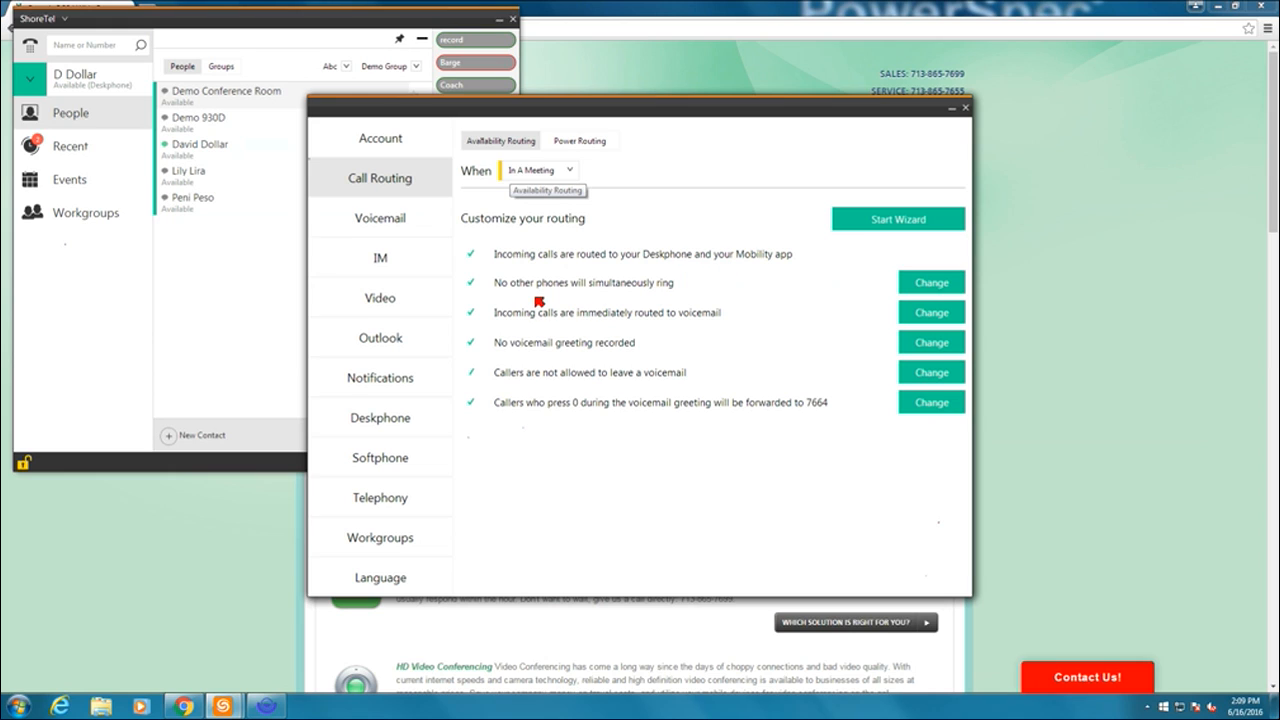
pyautogui.moveTo(518, 318)
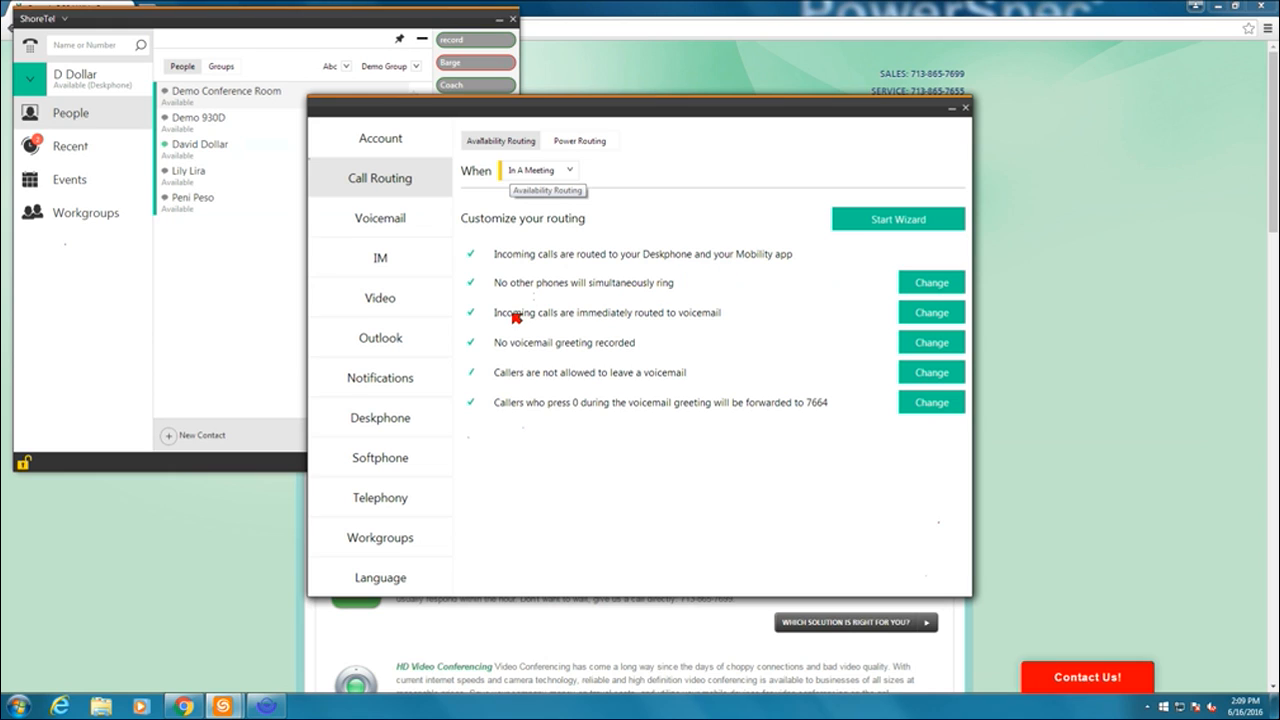
pyautogui.moveTo(697, 322)
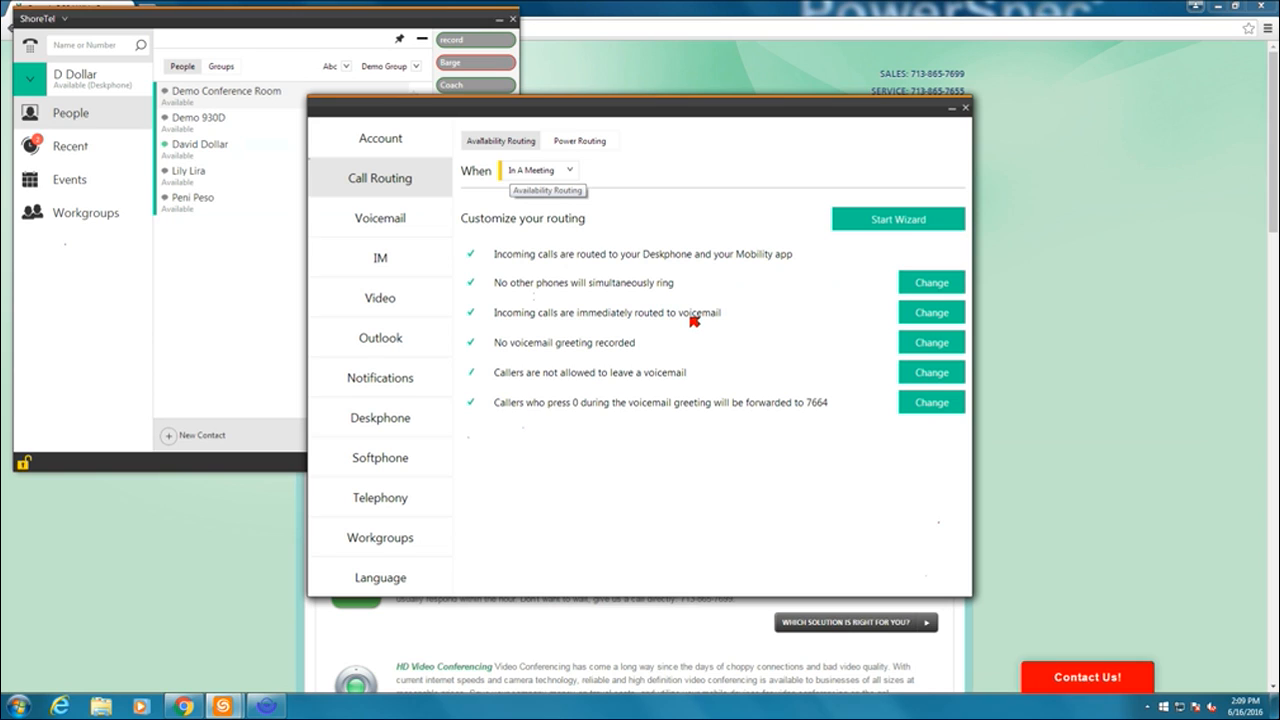
pyautogui.moveTo(629, 345)
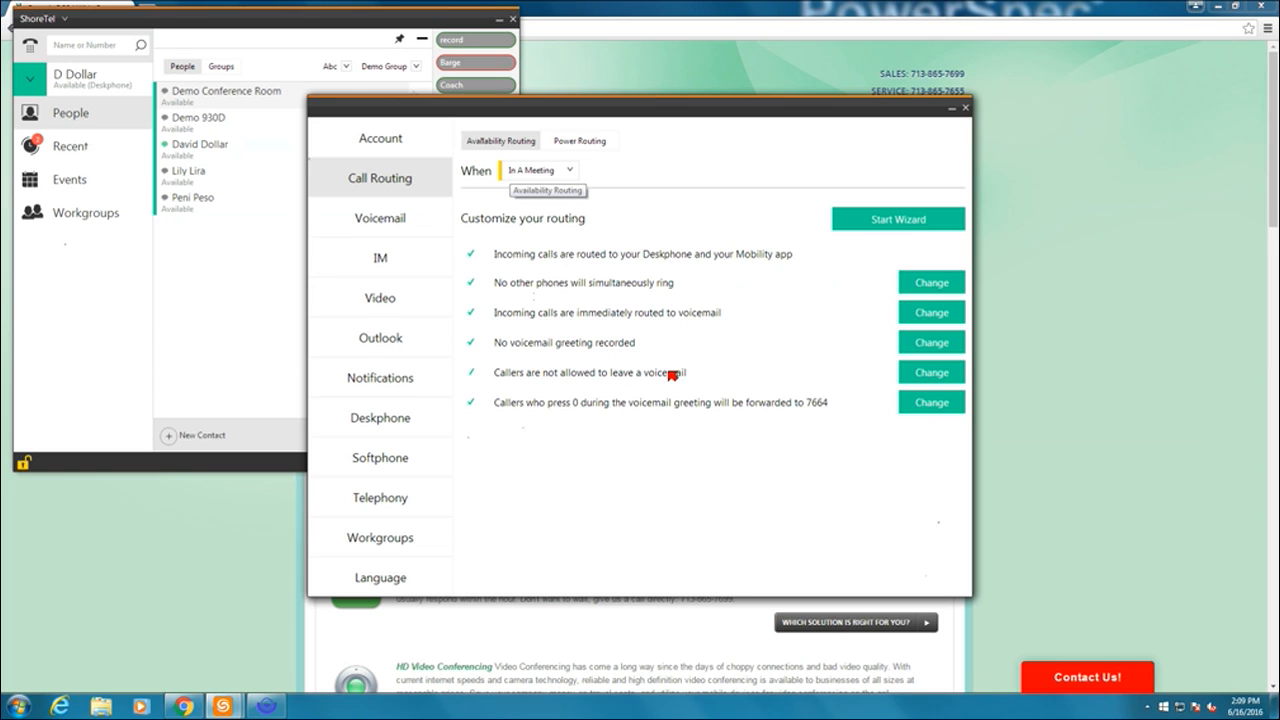
pyautogui.moveTo(609, 410)
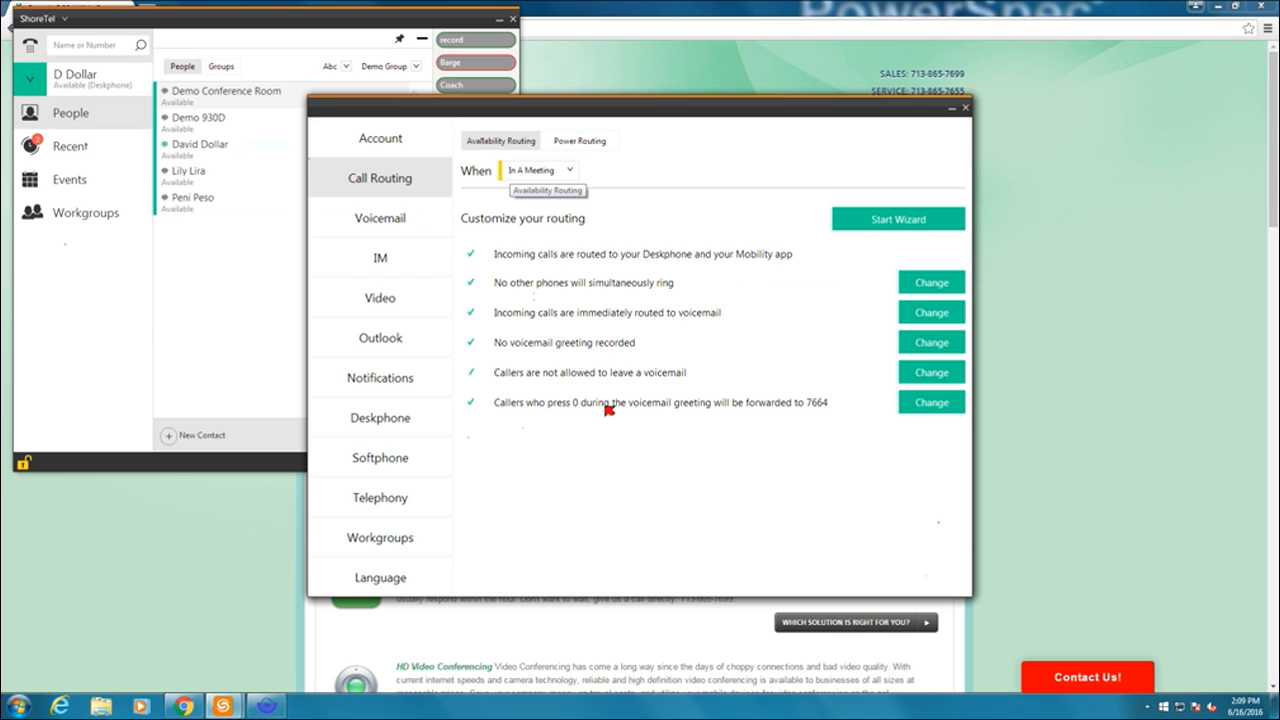
pyautogui.moveTo(827, 408)
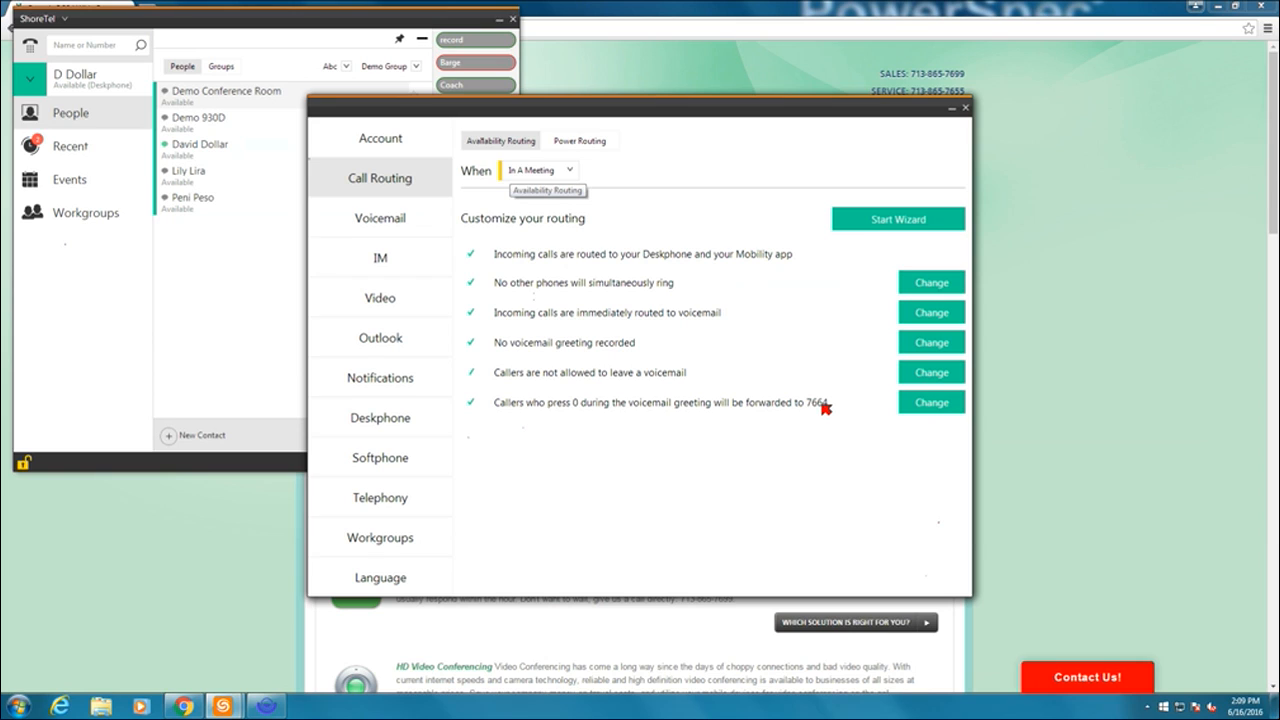
pyautogui.moveTo(834, 419)
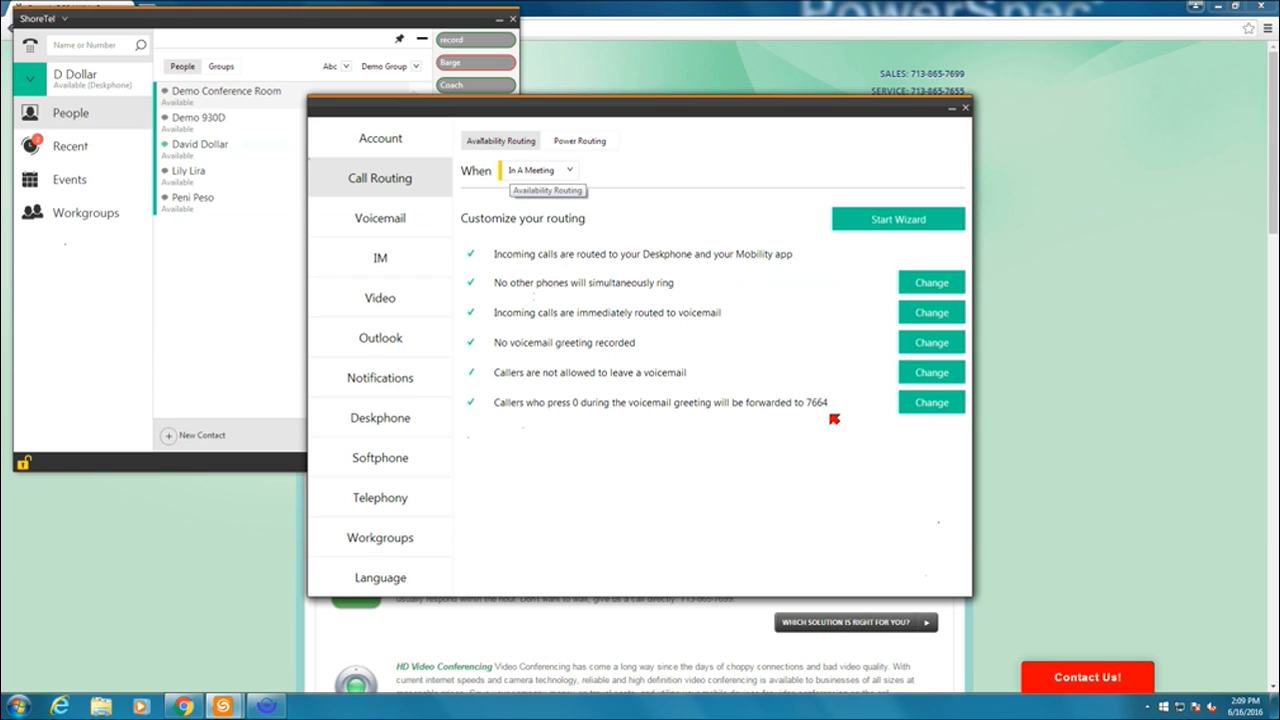
pyautogui.moveTo(790, 436)
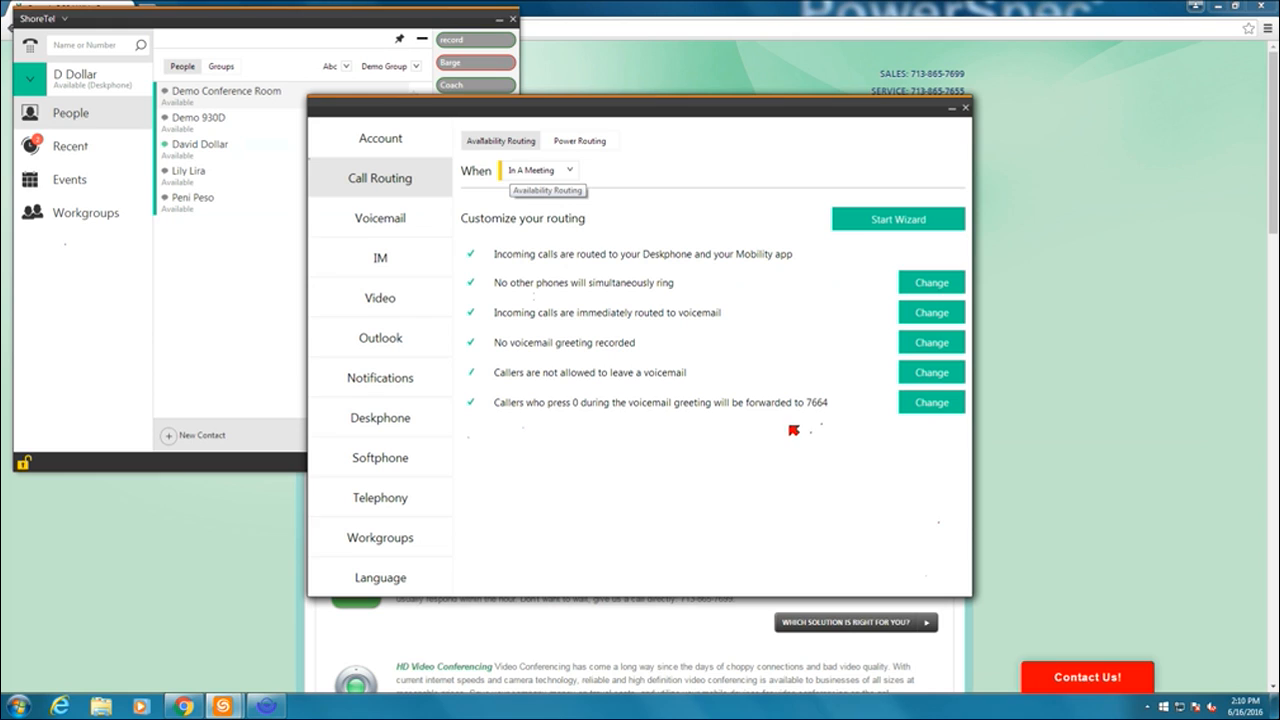
# Review the When availability states and close the settings window, returning to contacts
pyautogui.click(572, 169)
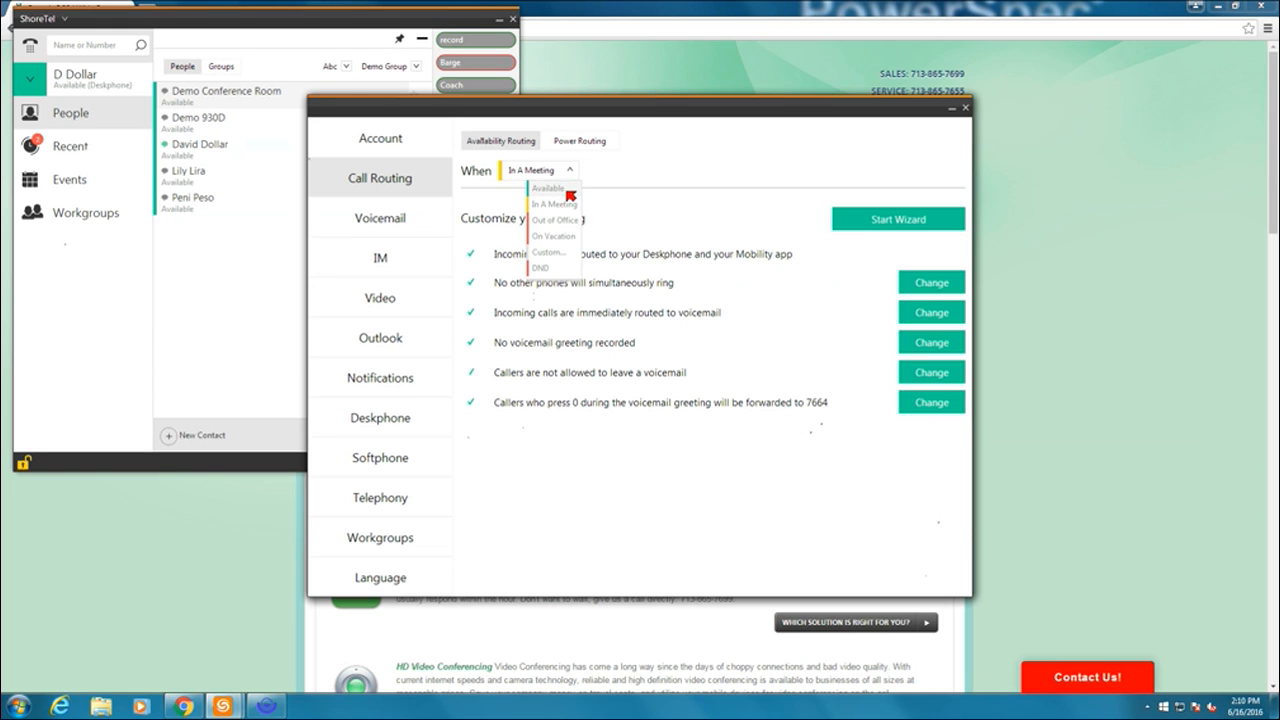
pyautogui.moveTo(562, 260)
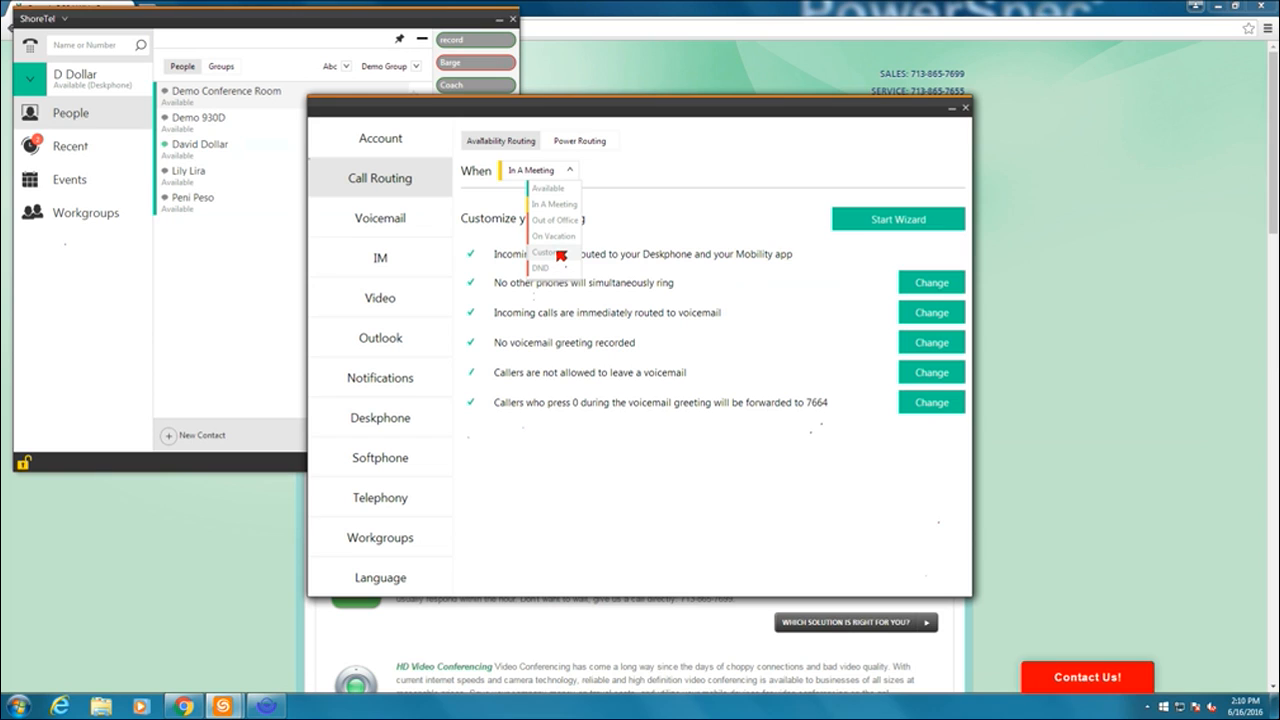
pyautogui.moveTo(562, 283)
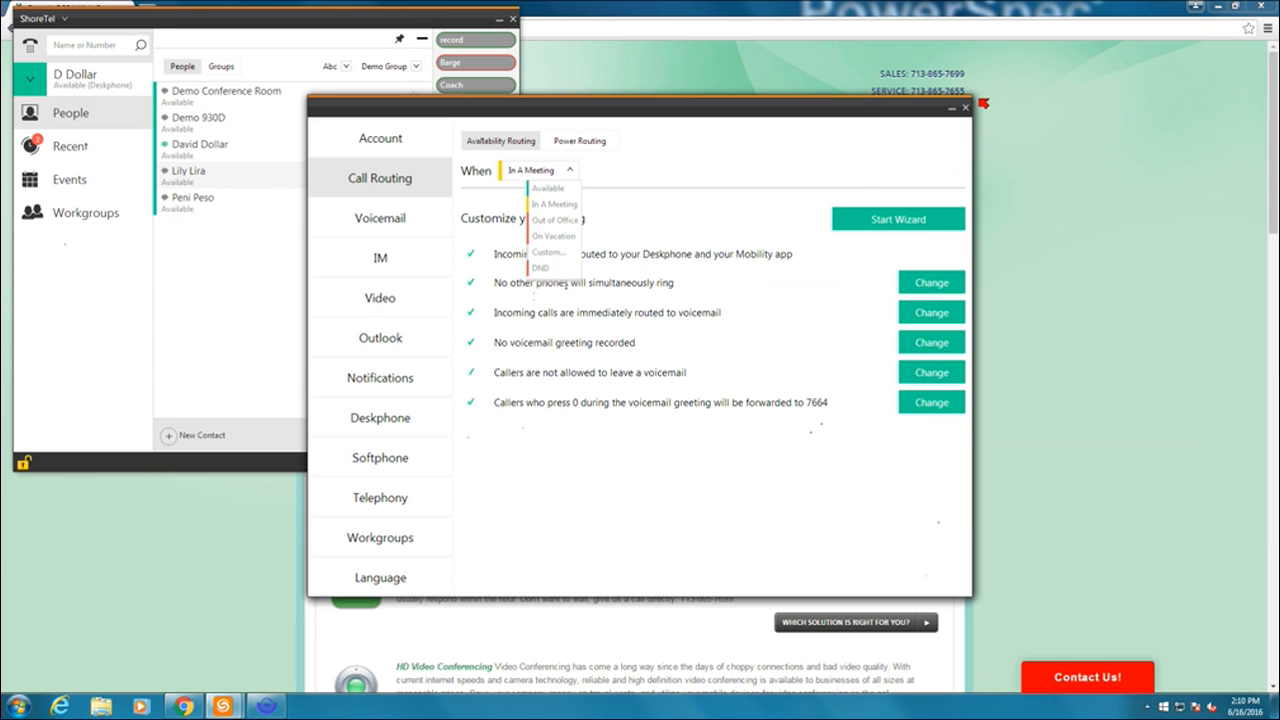
pyautogui.click(565, 170)
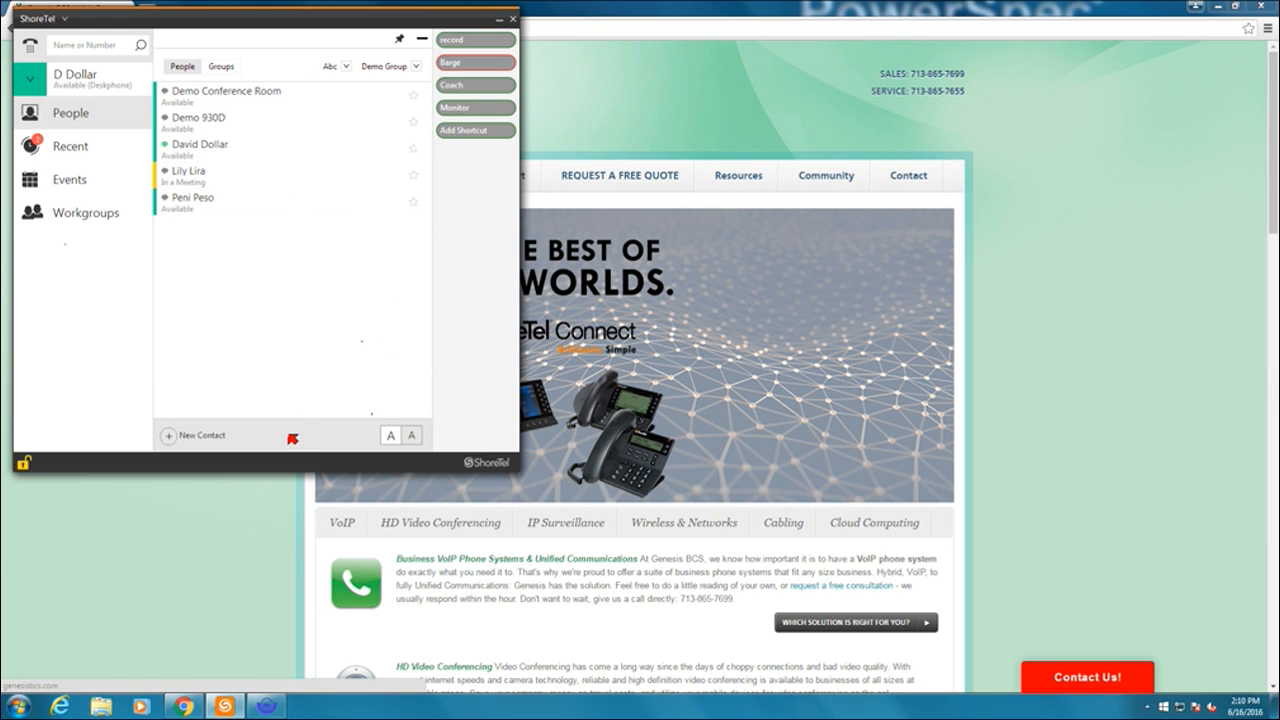
pyautogui.moveTo(258, 440)
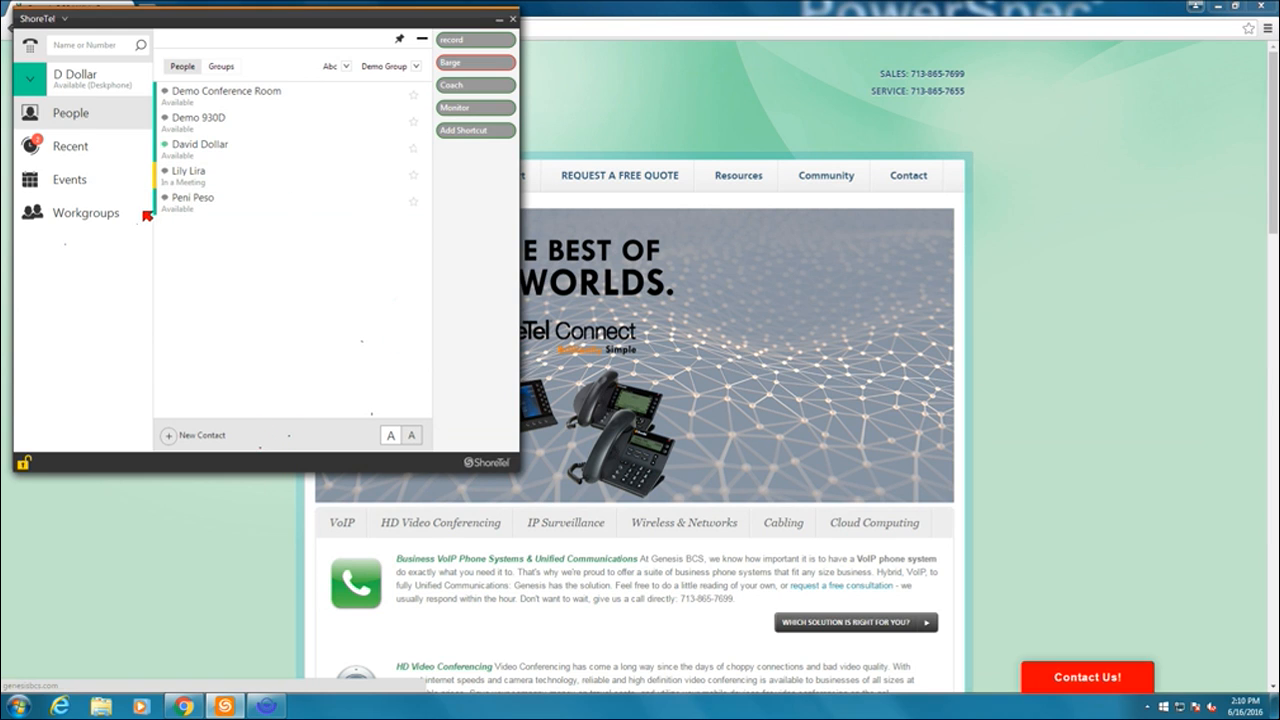
pyautogui.click(192, 200)
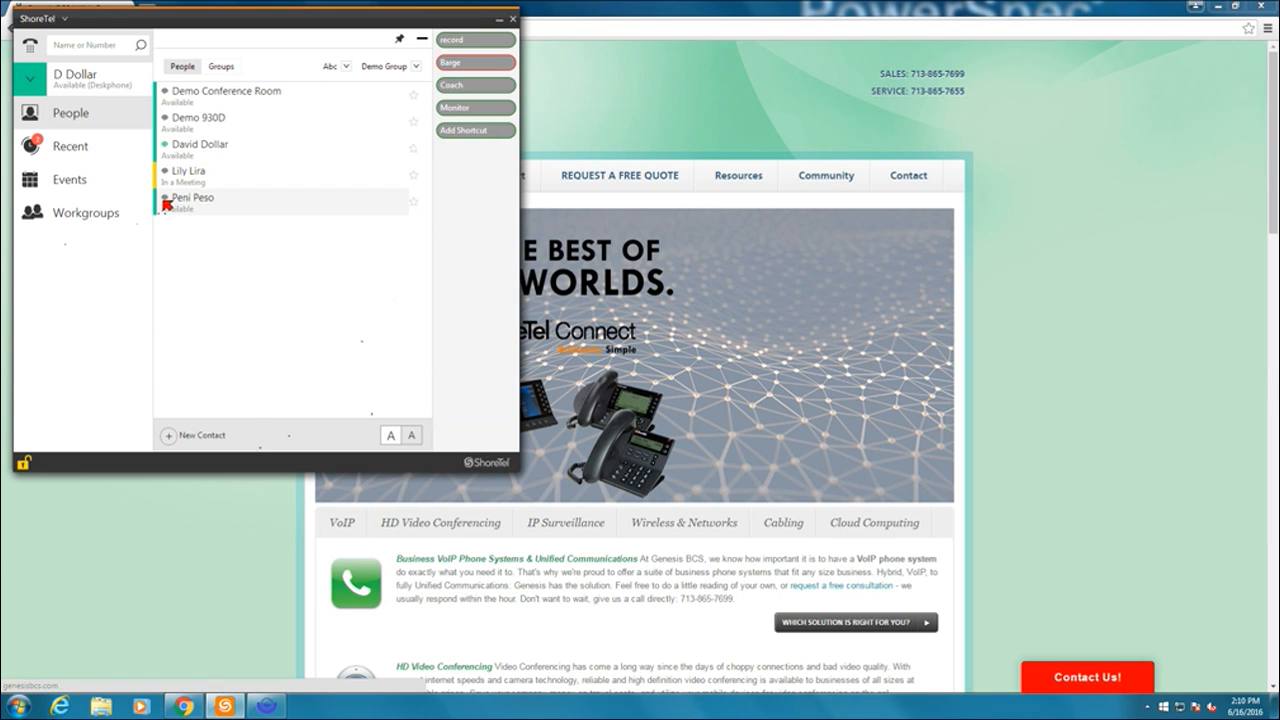